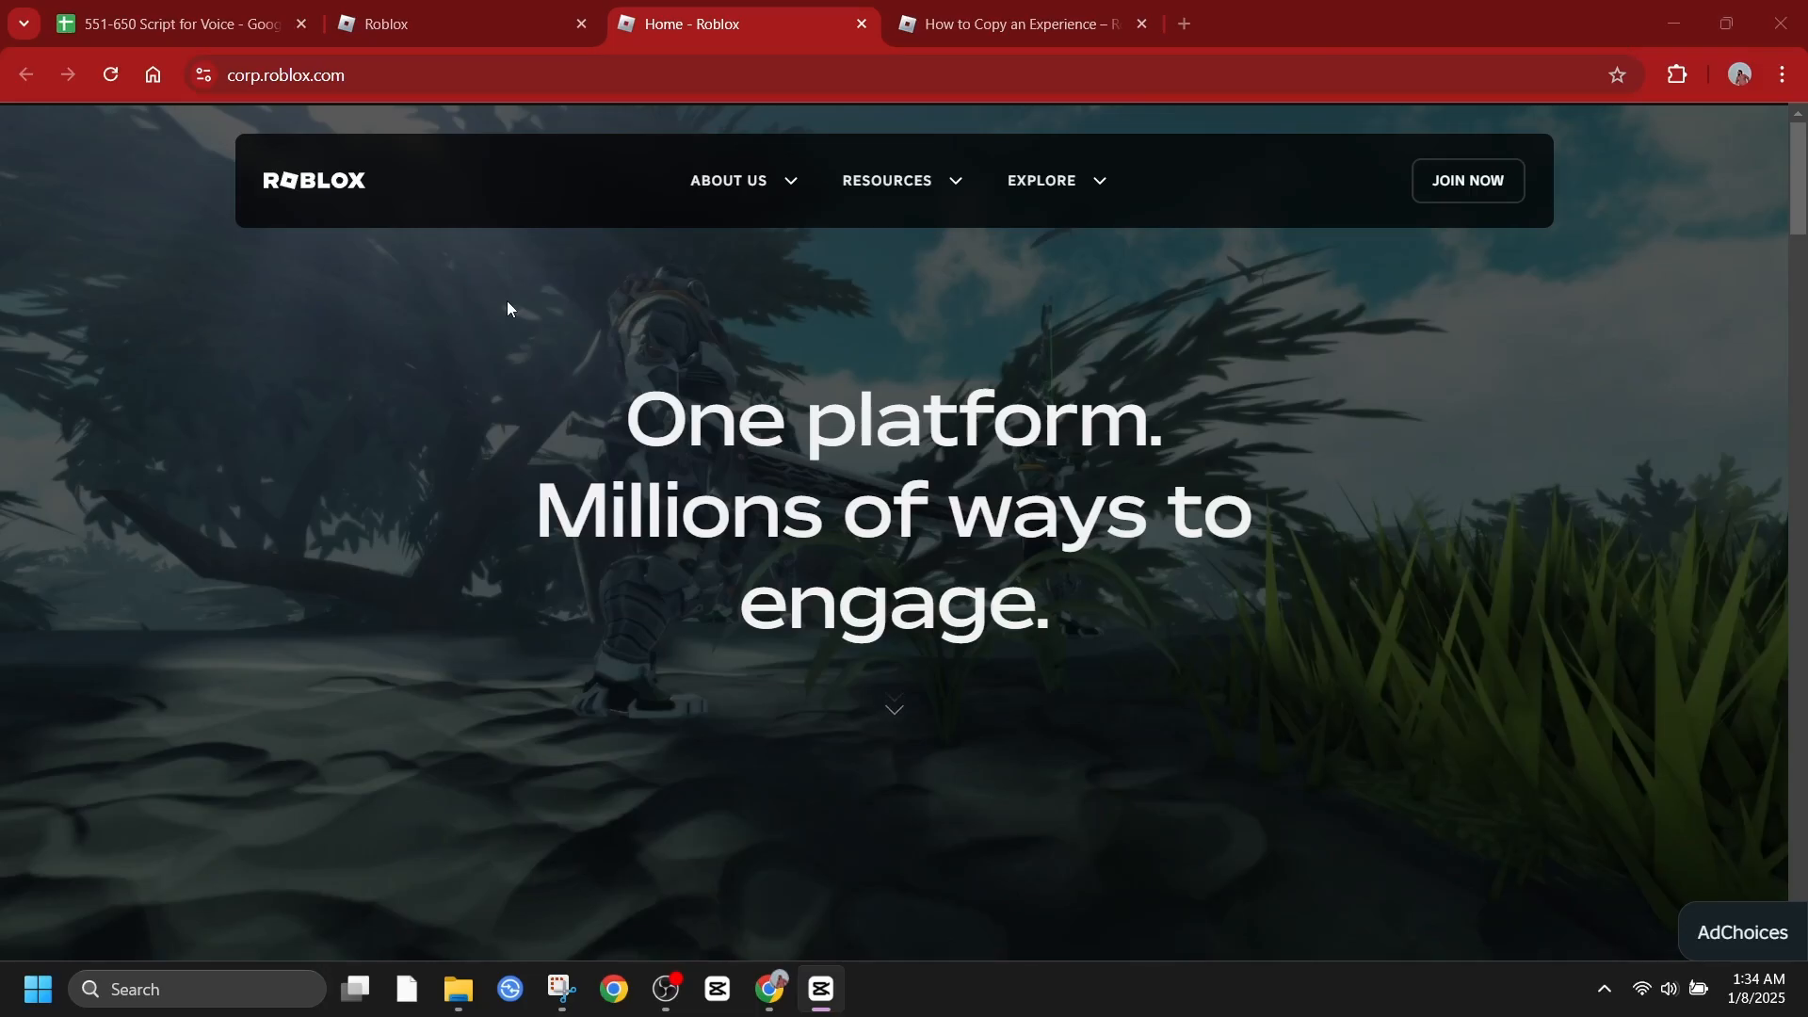
Scroll the corp.roblox.com homepage from the mission statement past 2024 updates to the 72.0M daily active users statistics
{"action": "left_click", "coordinate": [727, 180]}
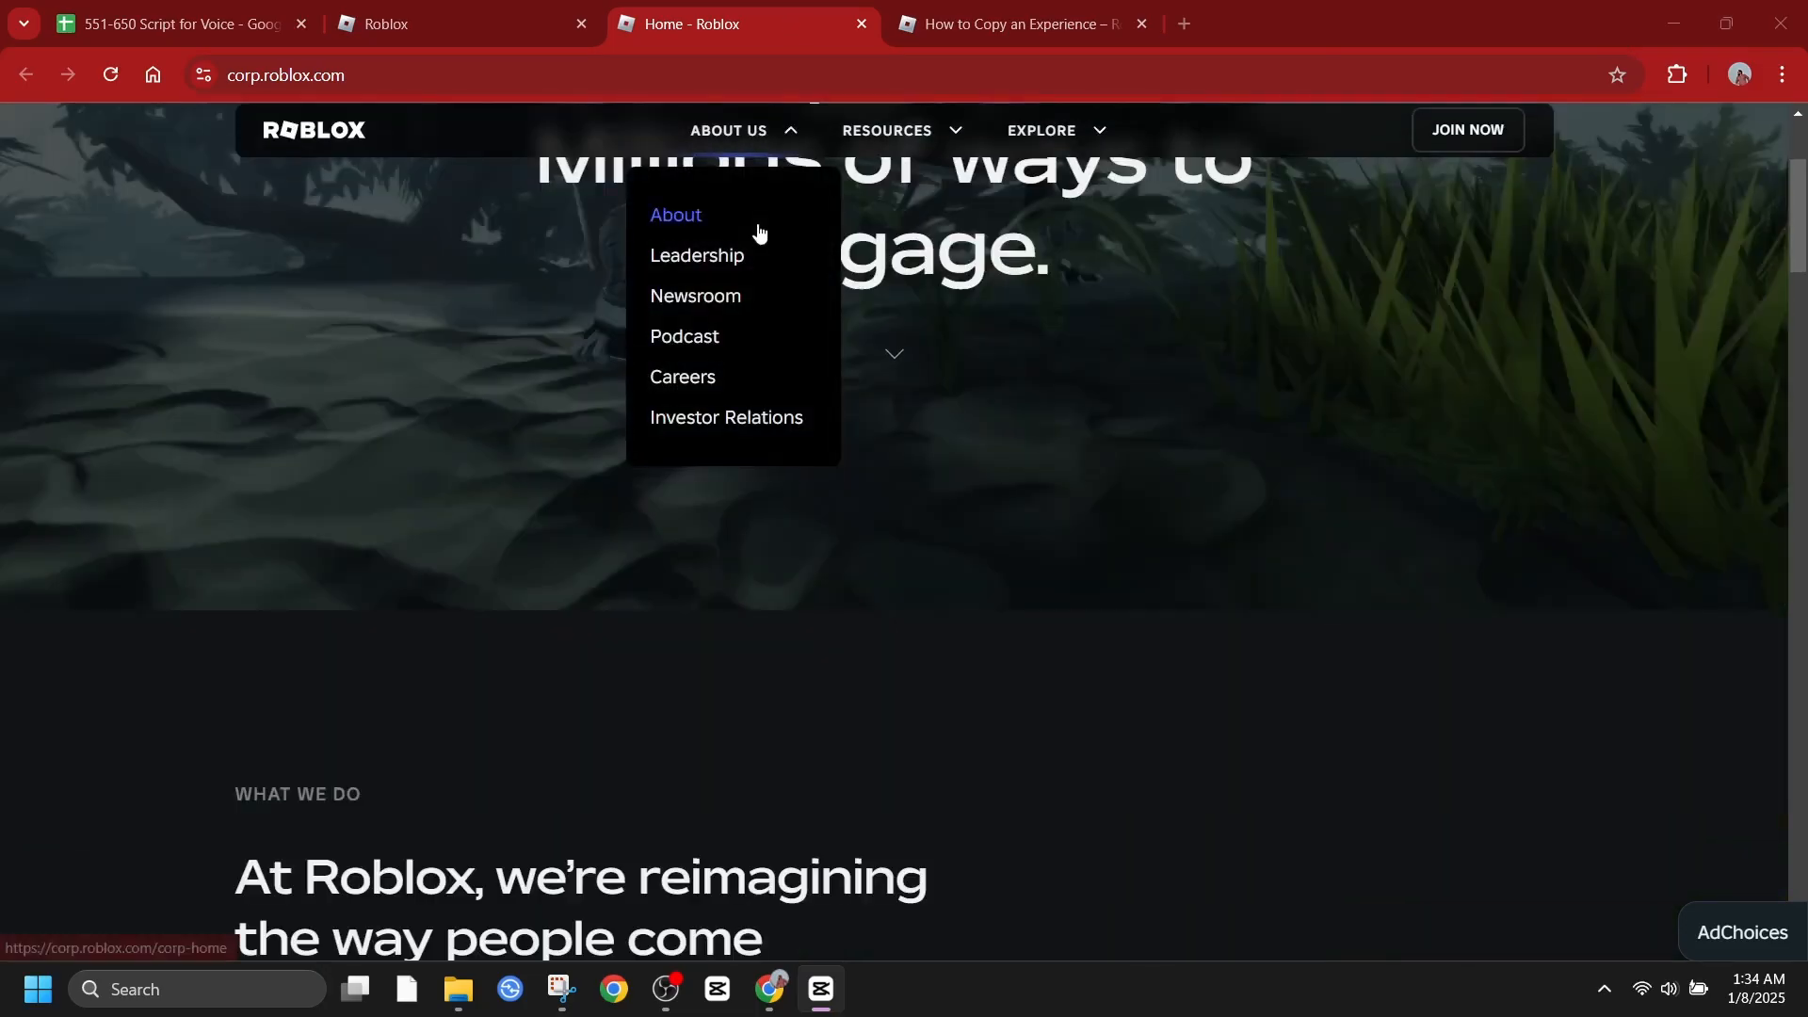
{"action": "scroll", "scroll_direction": "down", "scroll_amount": 3}
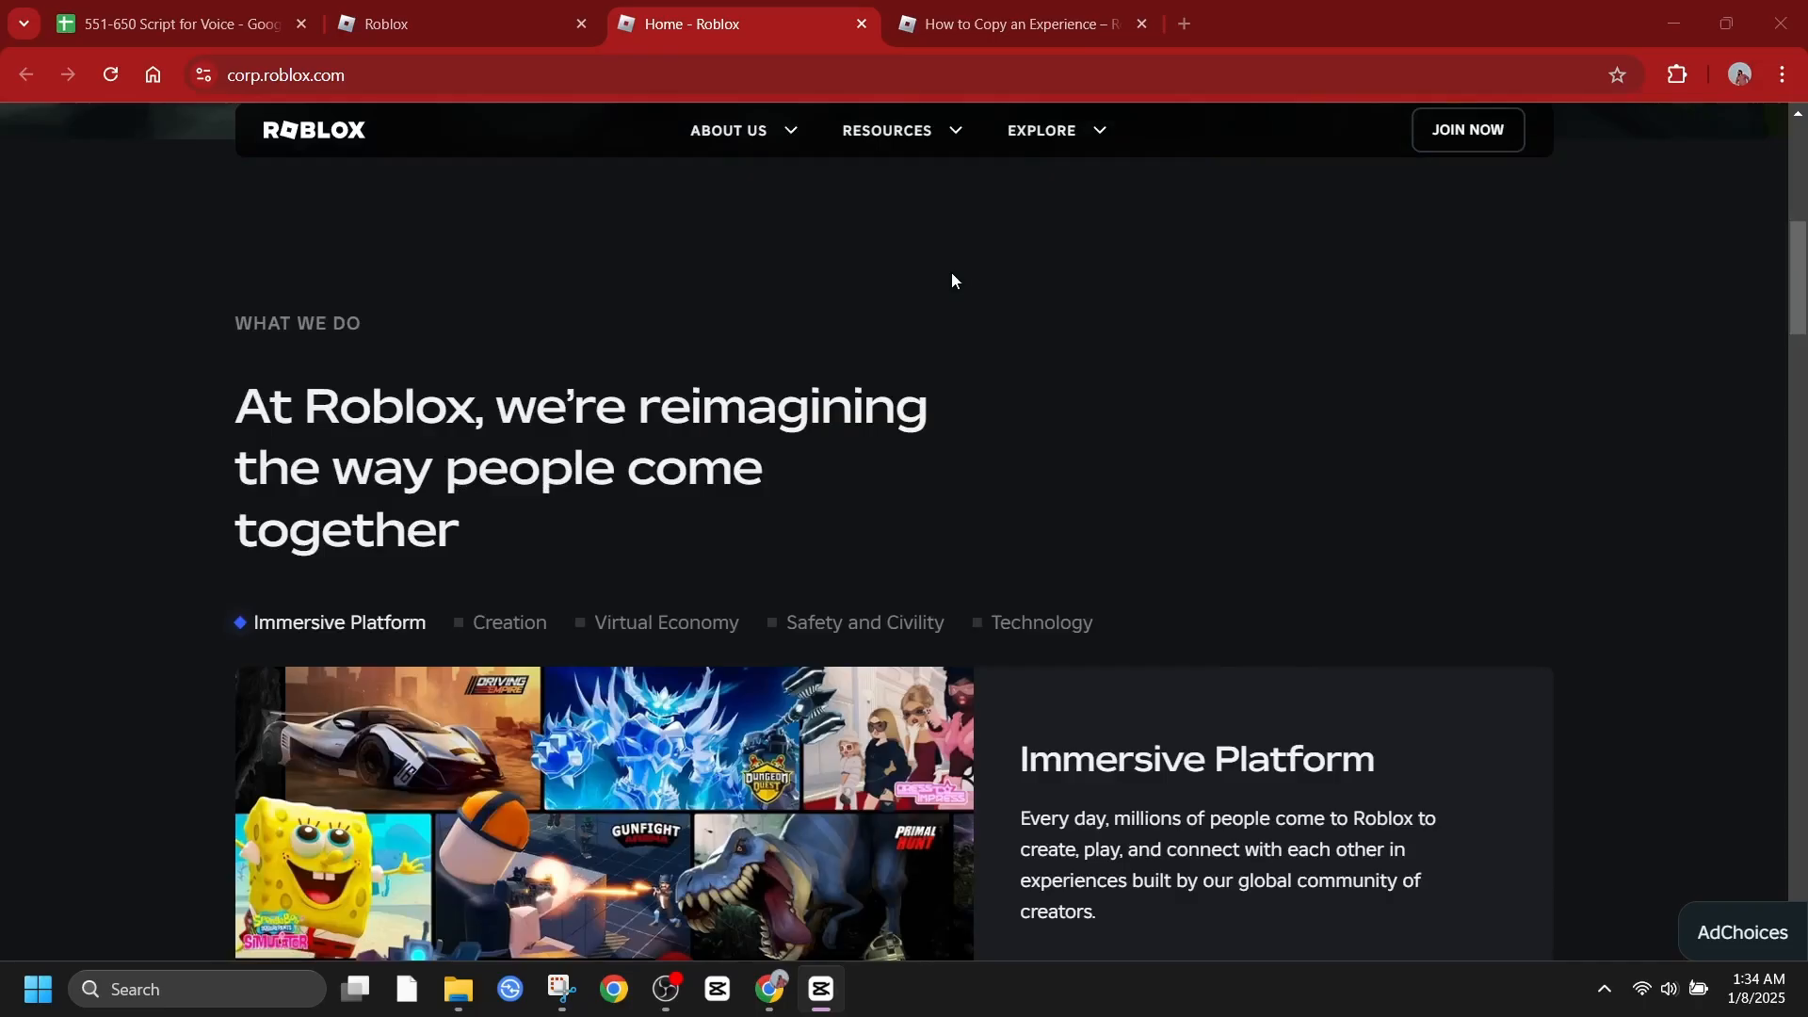
{"action": "scroll", "scroll_direction": "down", "scroll_amount": 3}
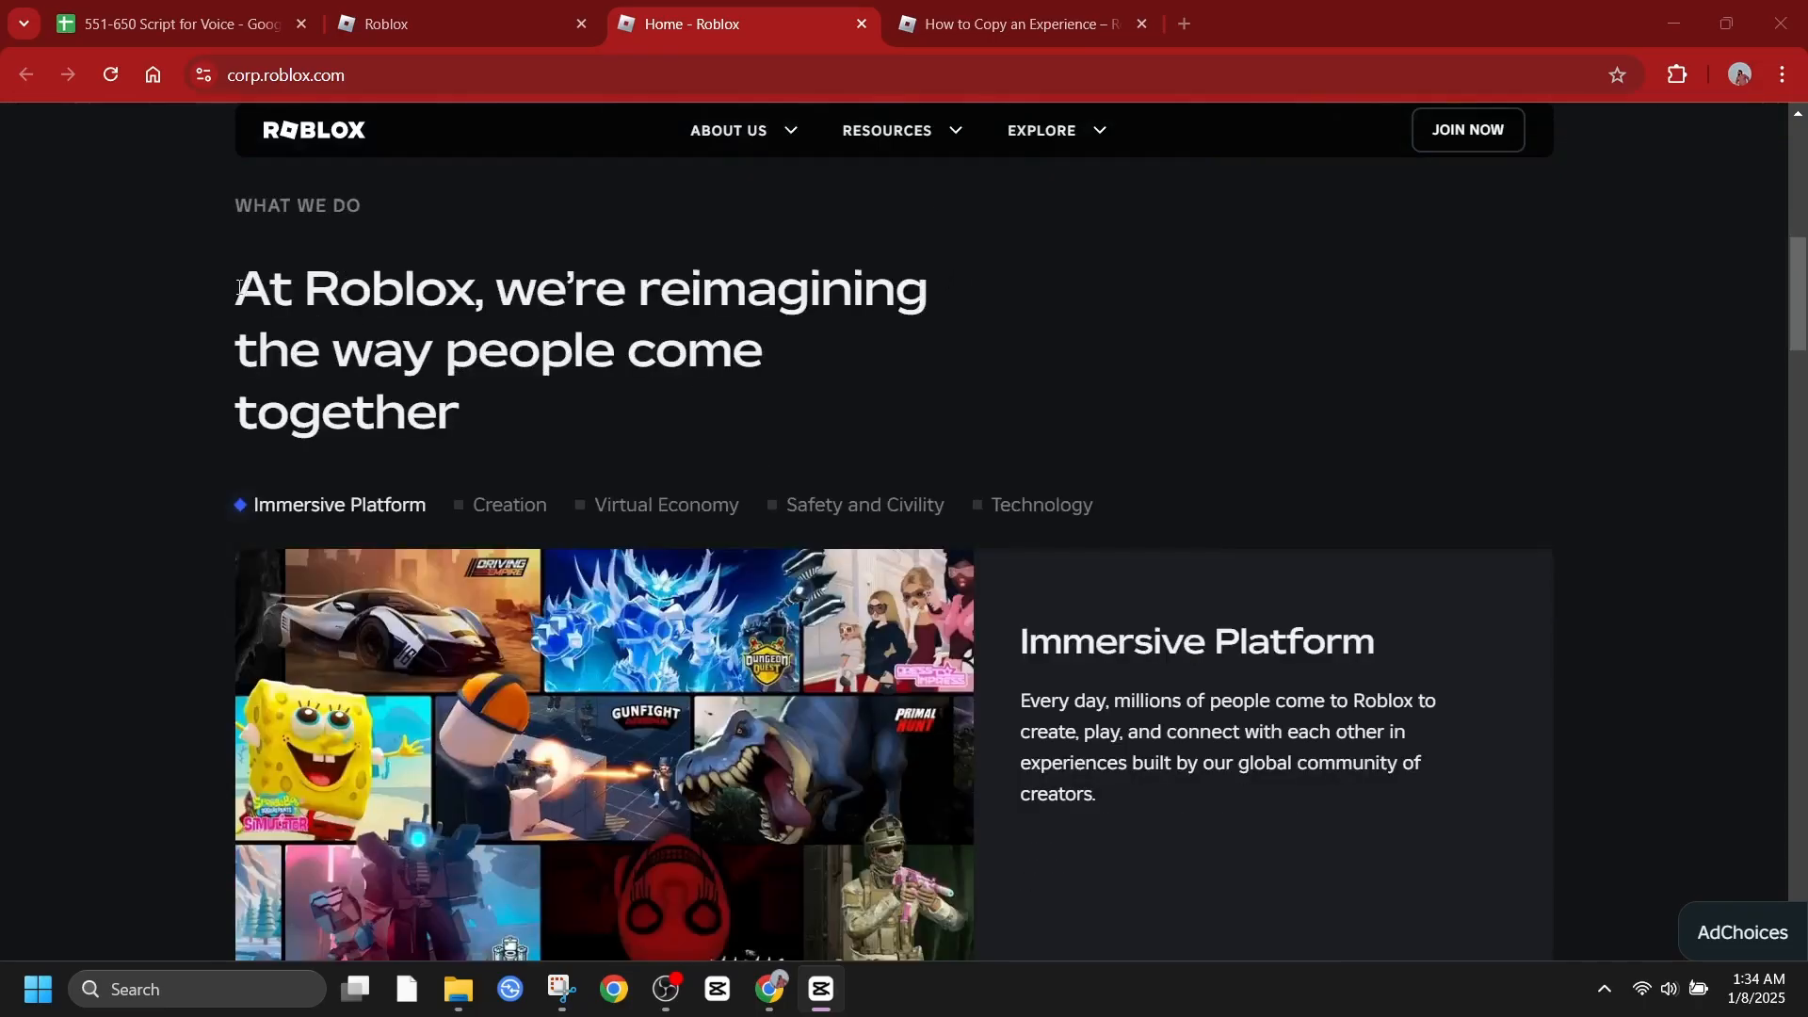
{"action": "scroll", "scroll_direction": "down", "scroll_amount": 3}
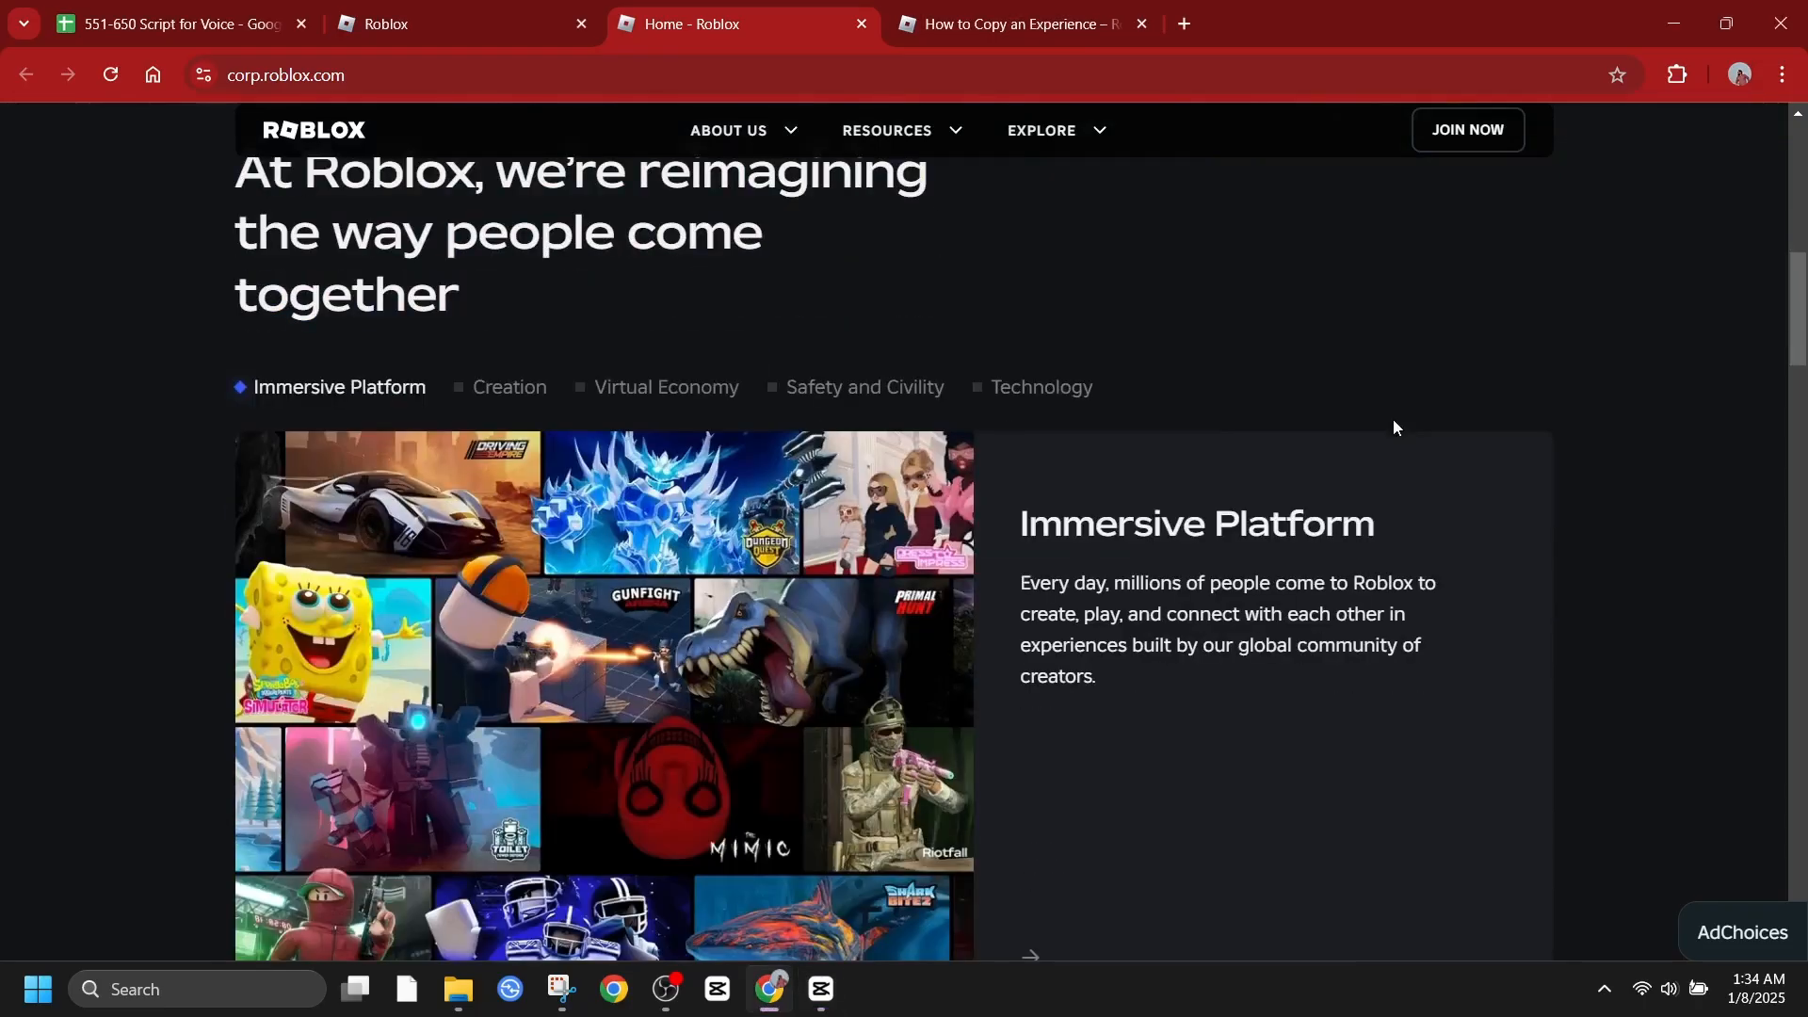
{"action": "scroll", "scroll_direction": "down", "scroll_amount": 3}
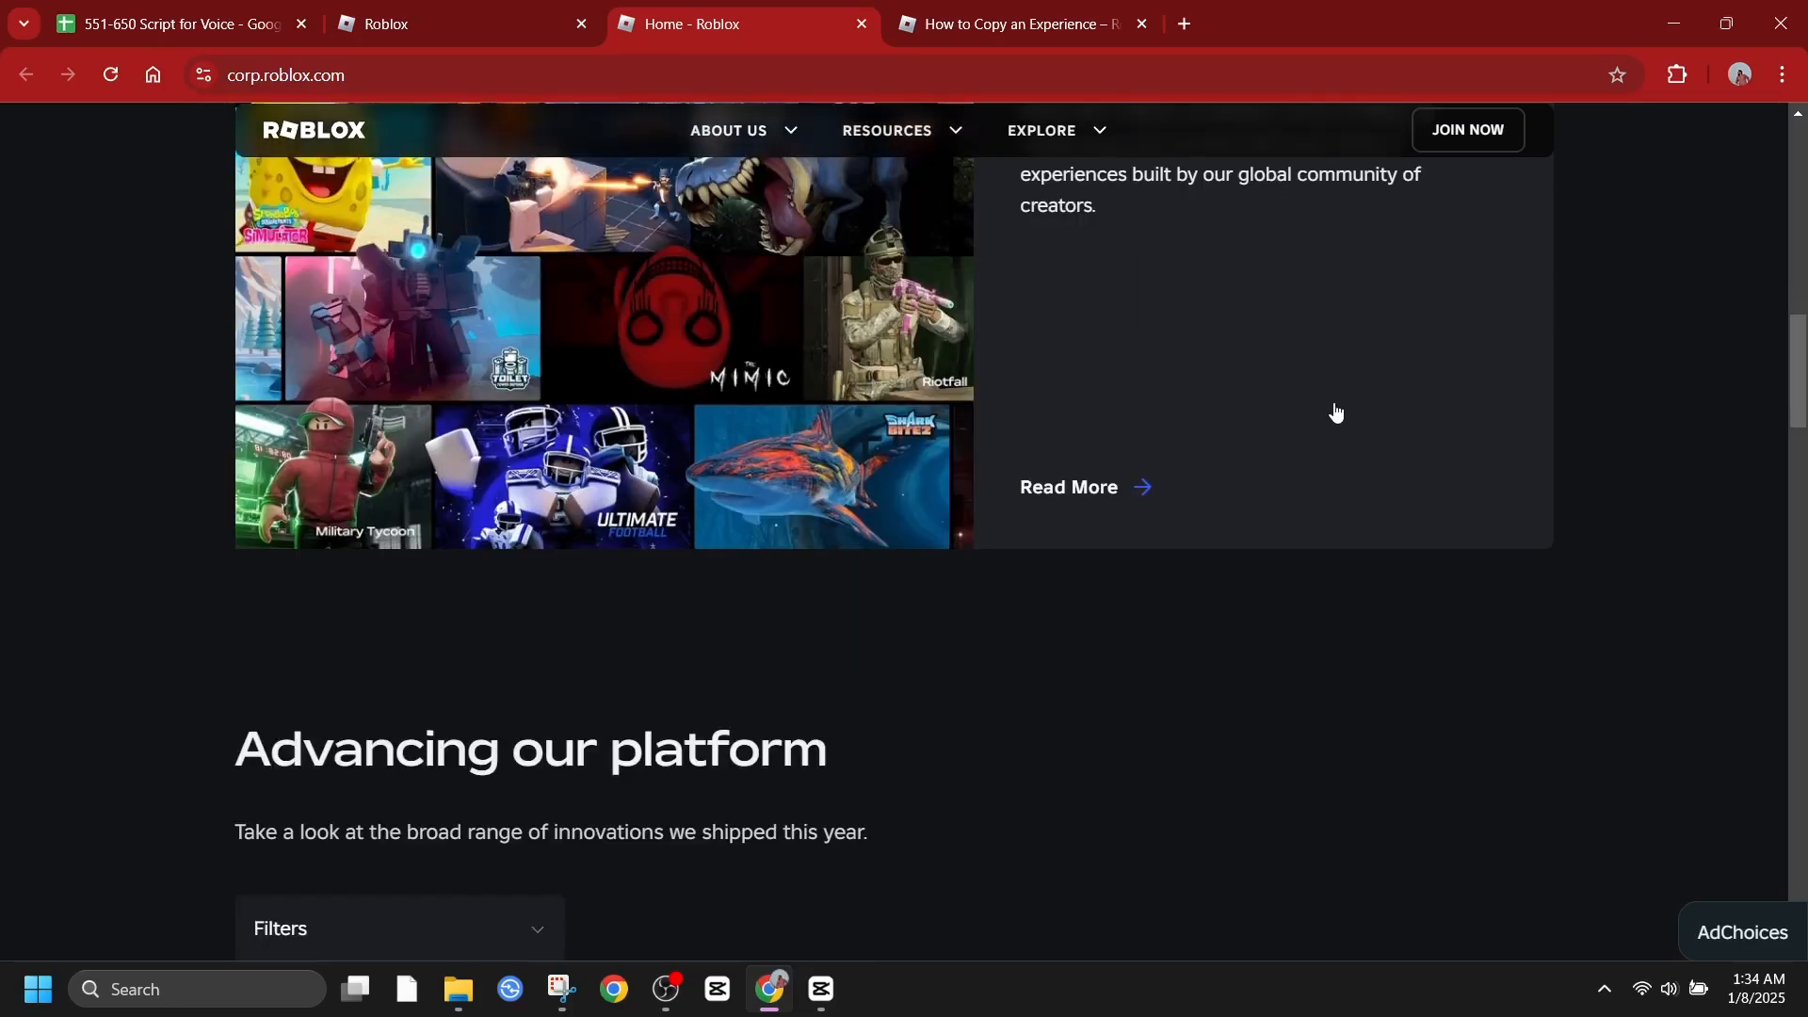
{"action": "scroll", "scroll_direction": "down", "scroll_amount": 3}
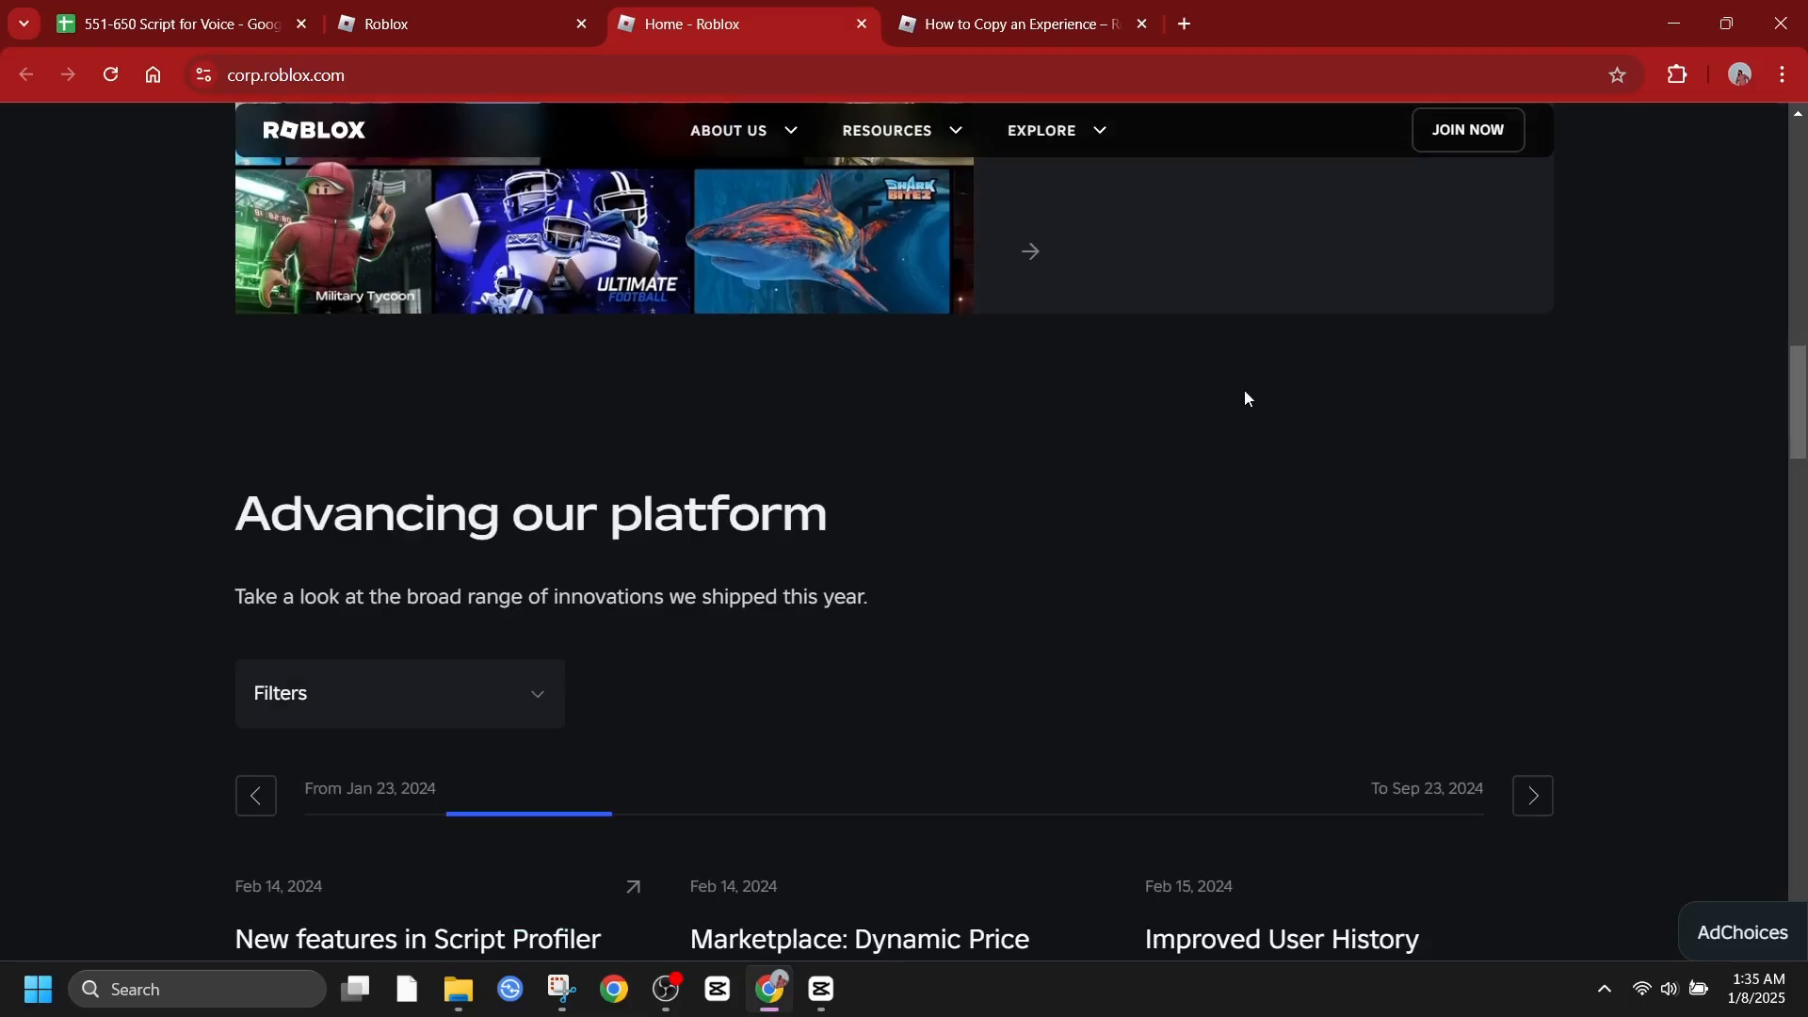
{"action": "scroll", "scroll_direction": "down", "scroll_amount": 3}
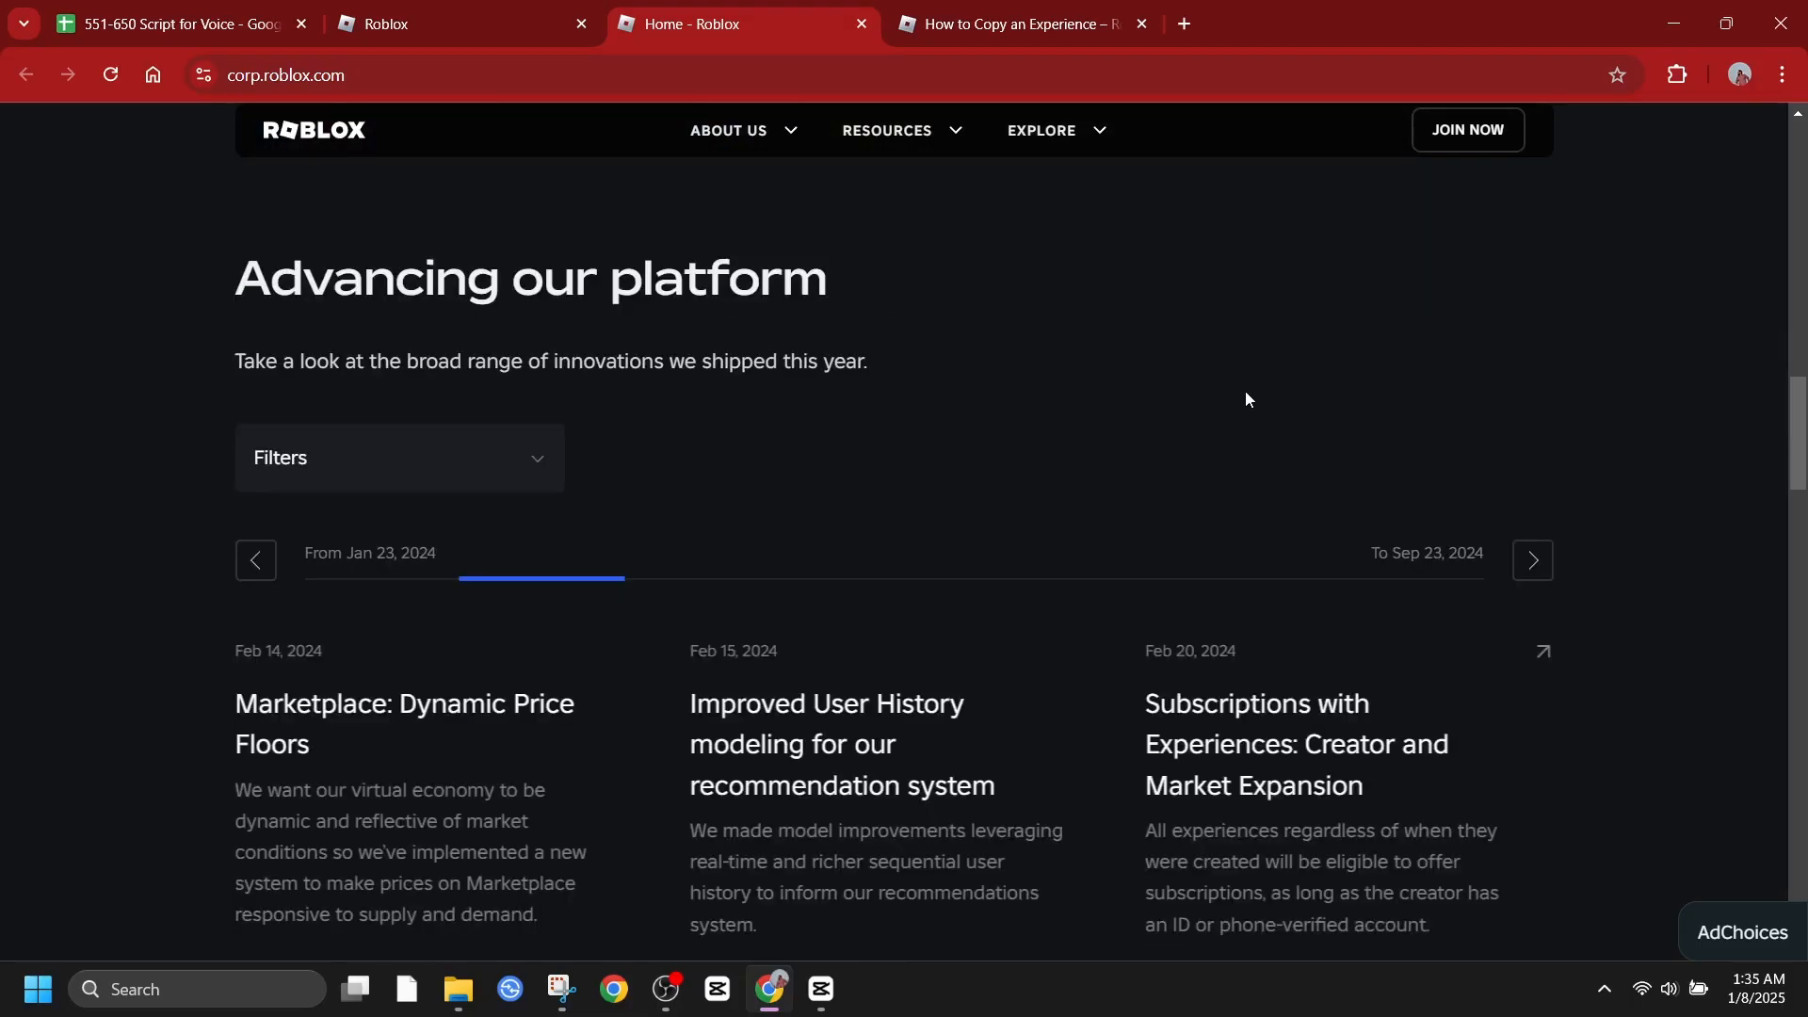
{"action": "scroll", "scroll_direction": "down", "scroll_amount": 3}
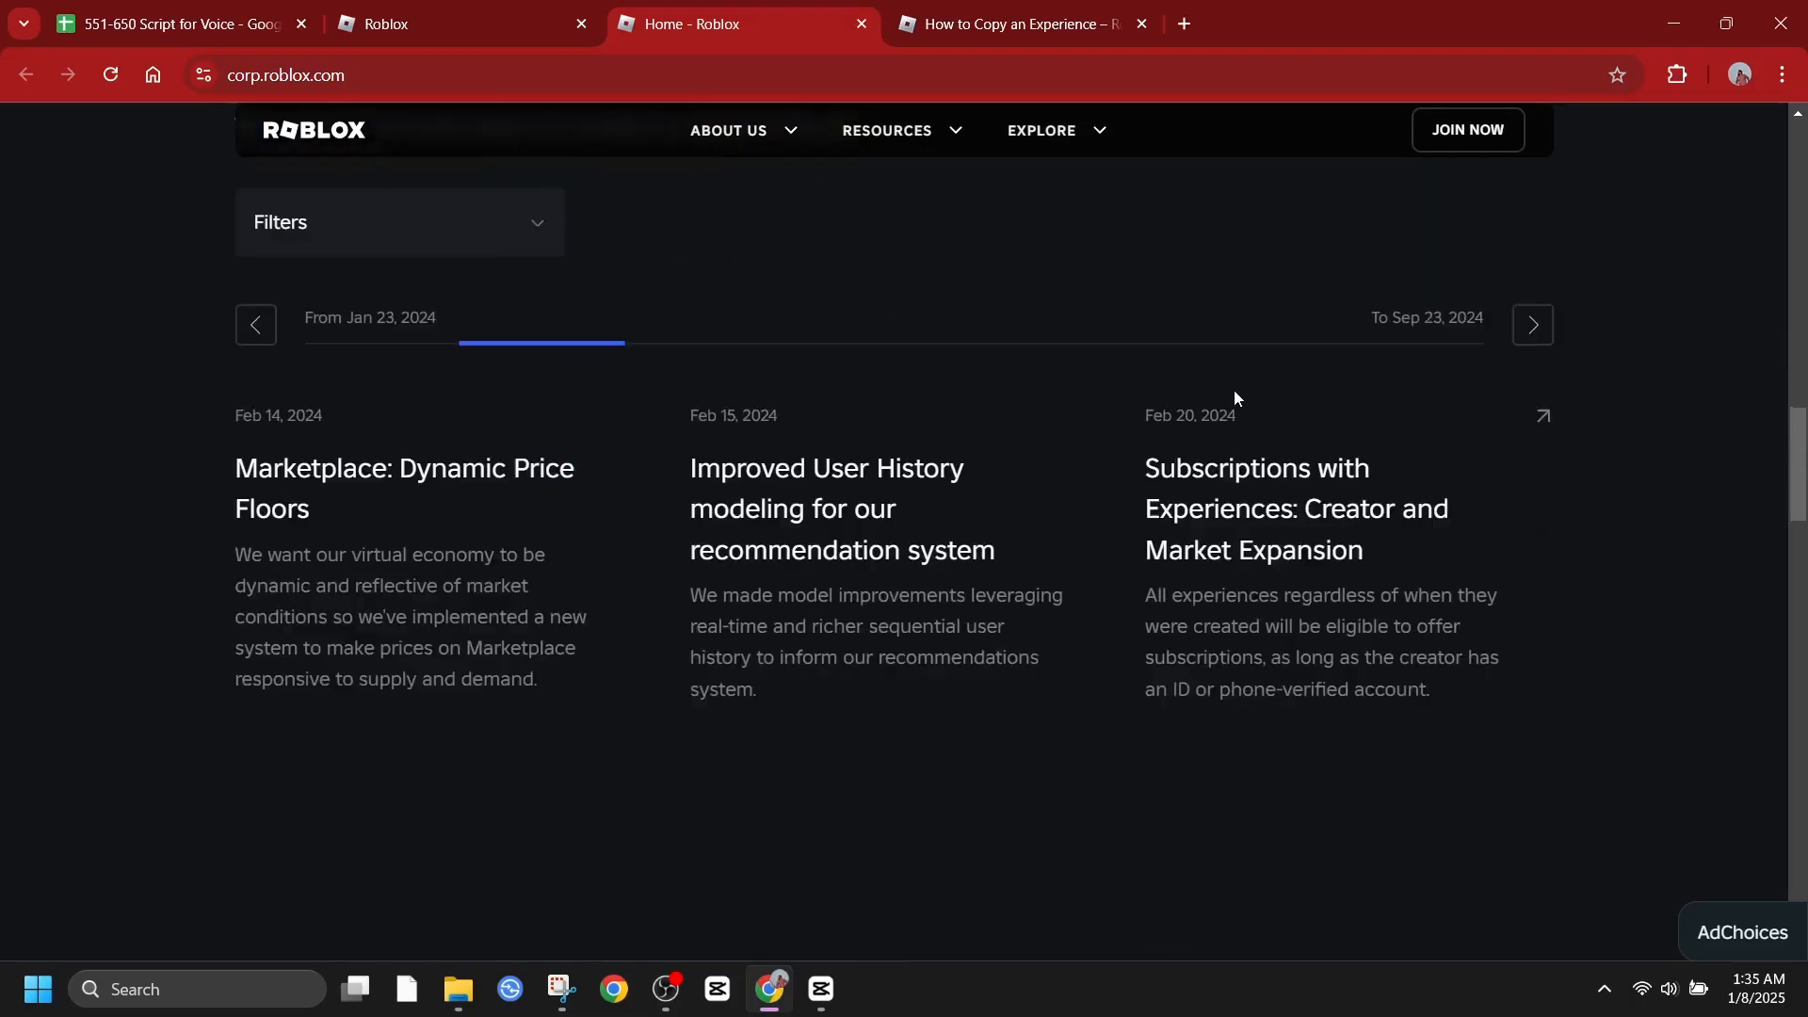
{"action": "scroll", "scroll_direction": "down", "scroll_amount": 3}
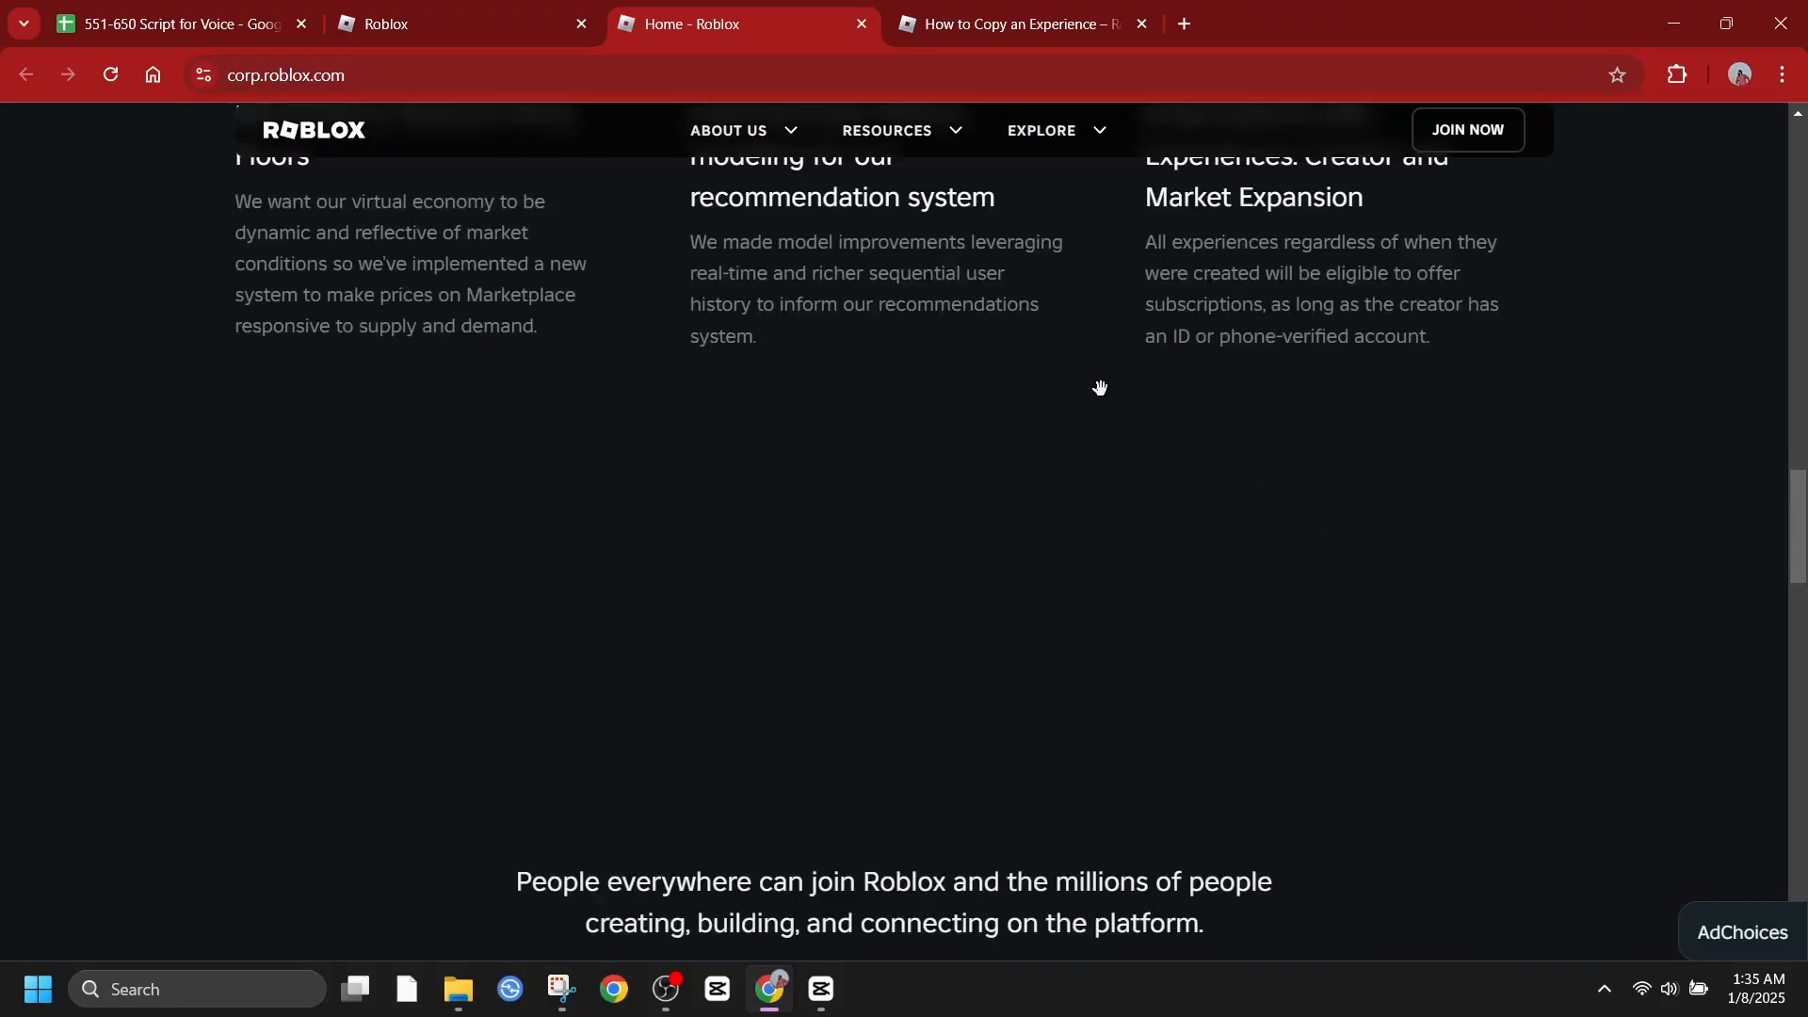
{"action": "scroll", "scroll_direction": "down", "scroll_amount": 3}
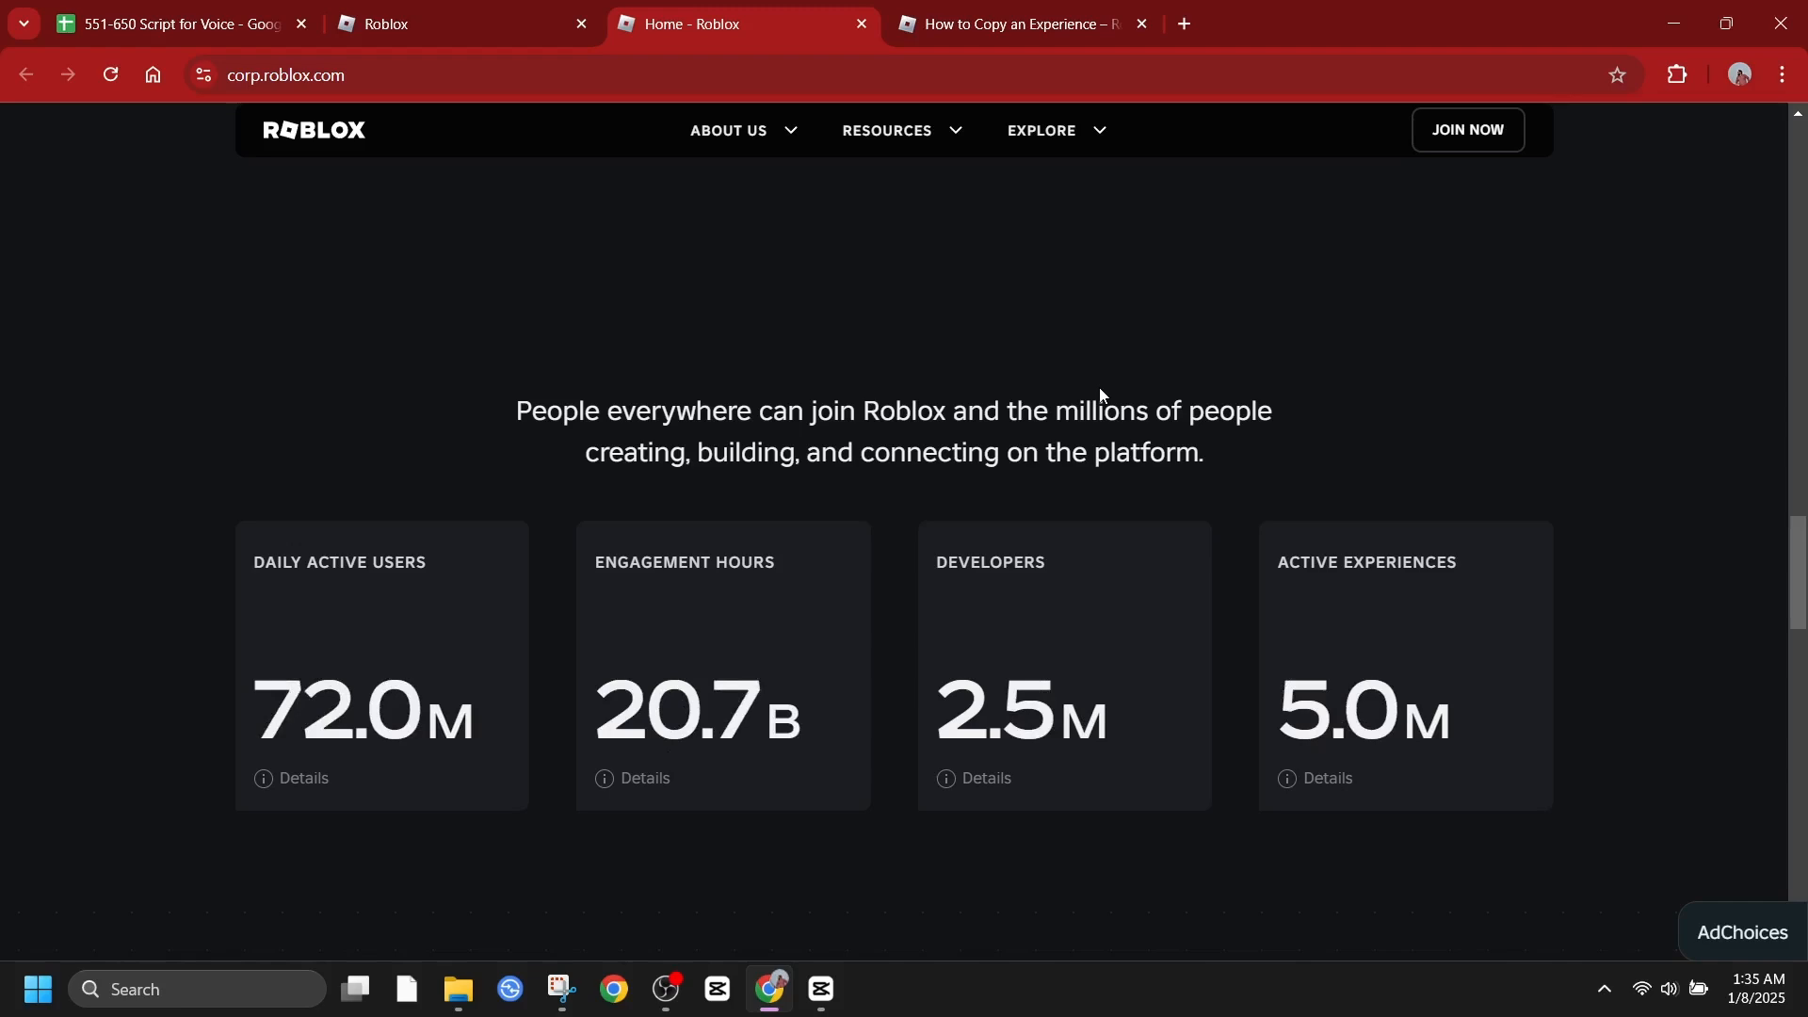
Switch to the 'How to Copy an Experience' tab and view the top of the article
{"action": "left_click", "coordinate": [1016, 23]}
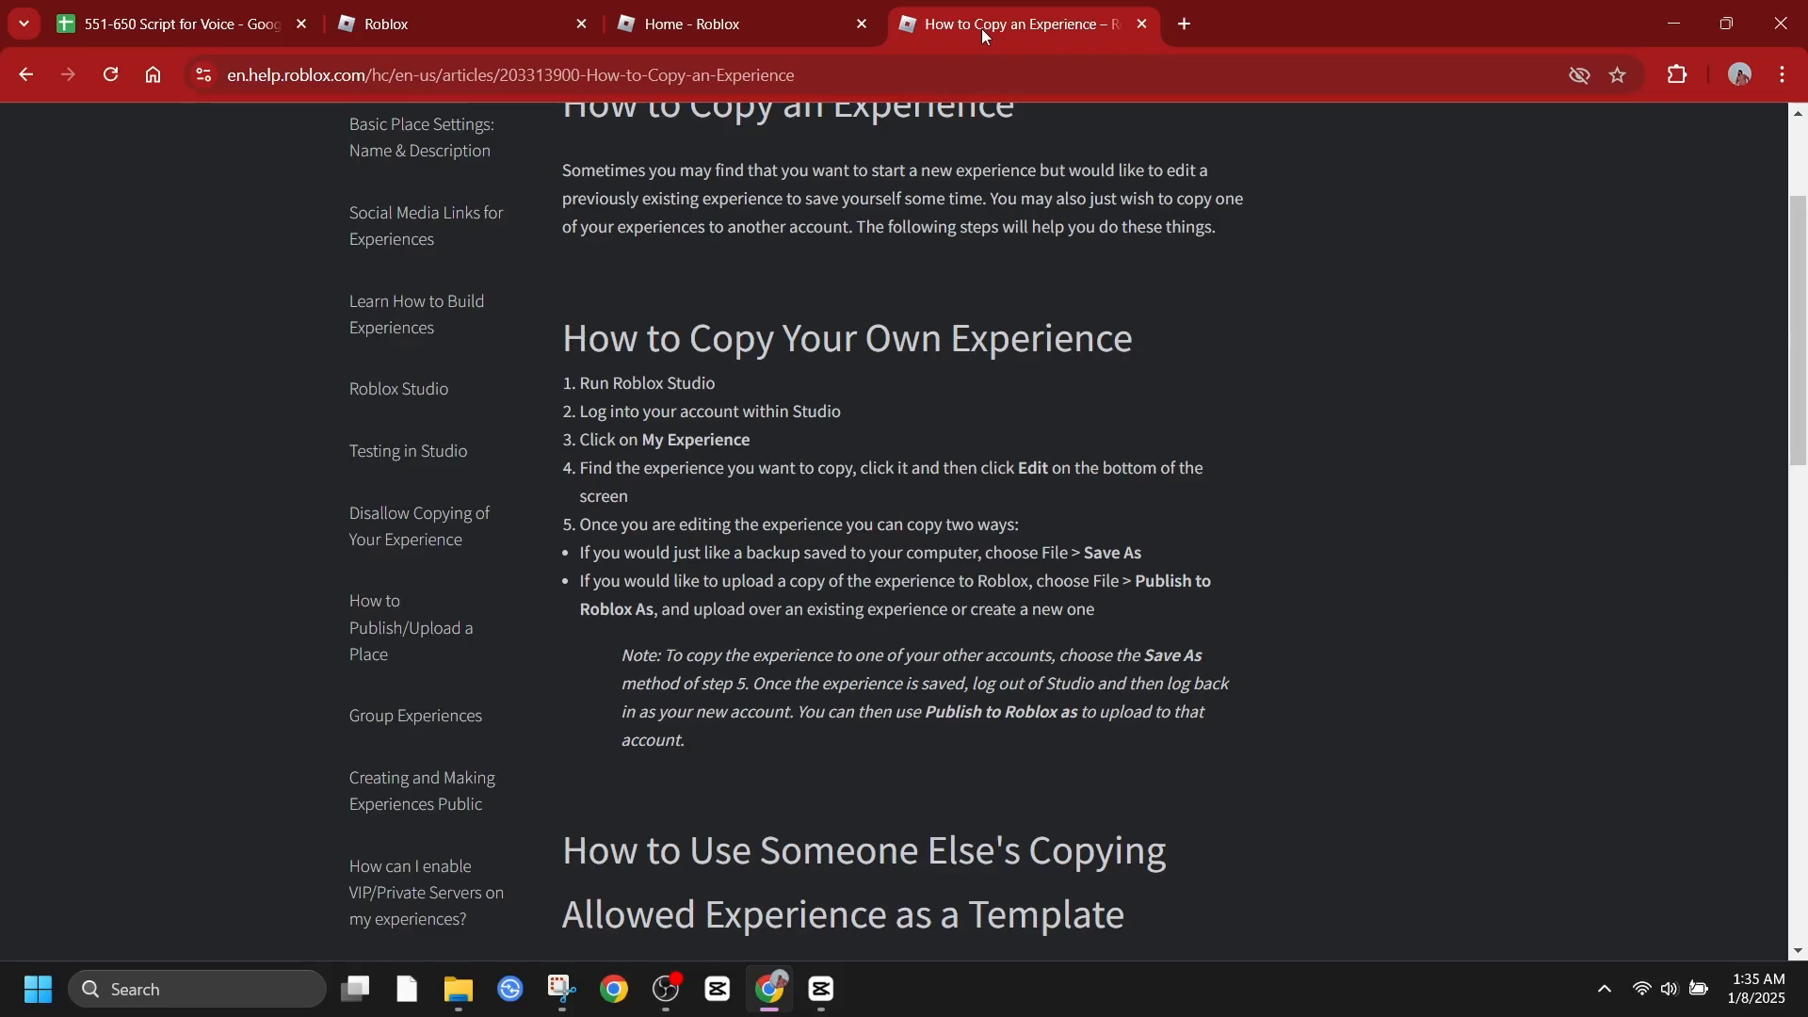
{"action": "mouse_move", "coordinate": [1097, 450]}
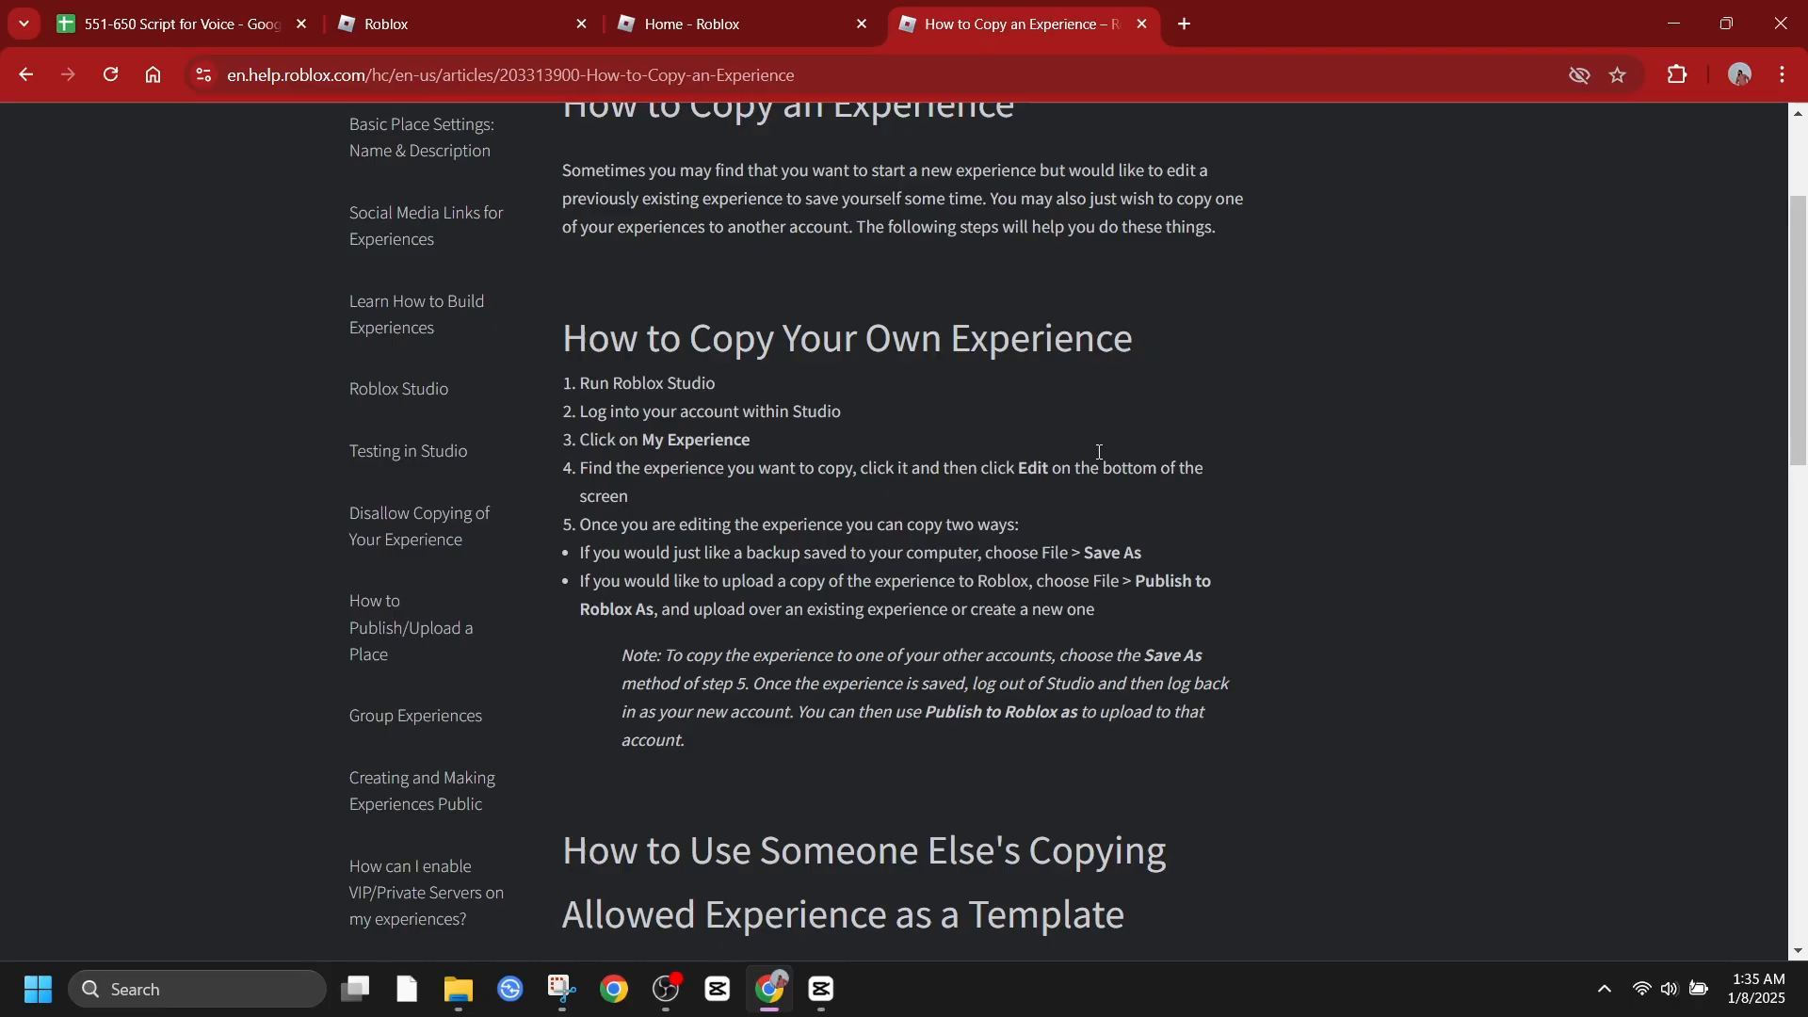
{"action": "scroll", "scroll_direction": "up", "scroll_amount": 3}
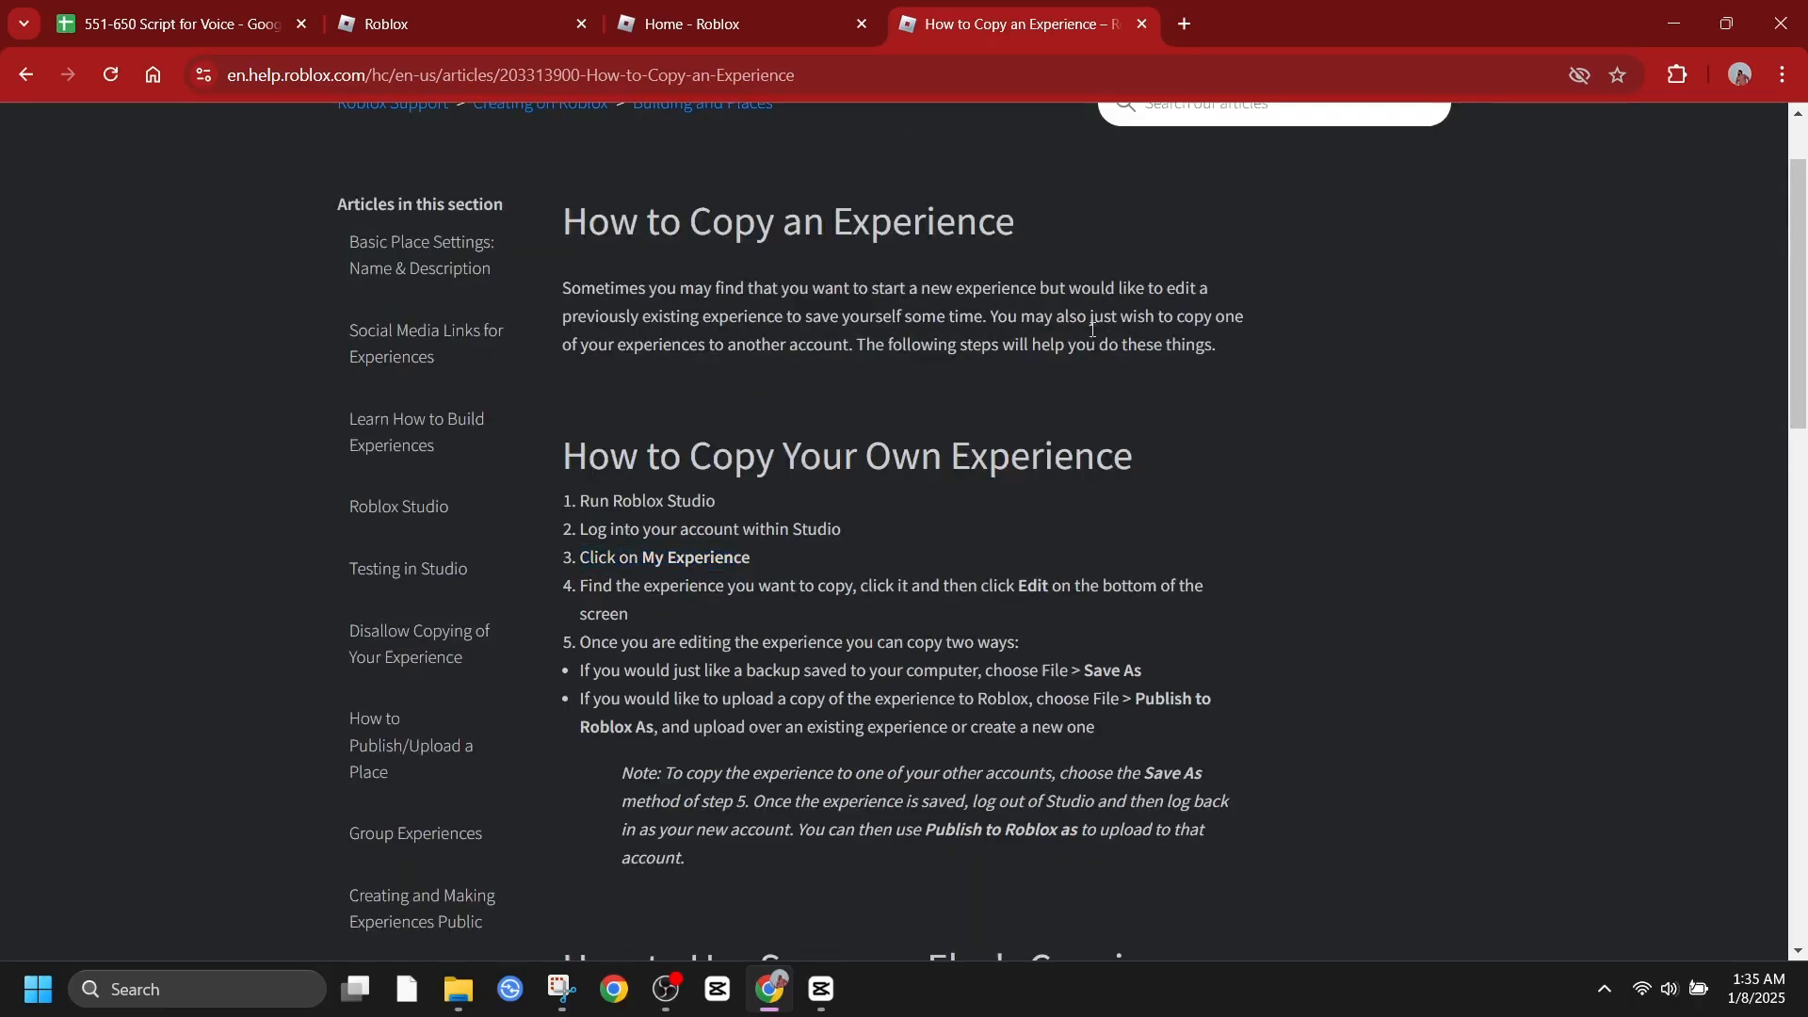
{"action": "mouse_move", "coordinate": [1322, 481]}
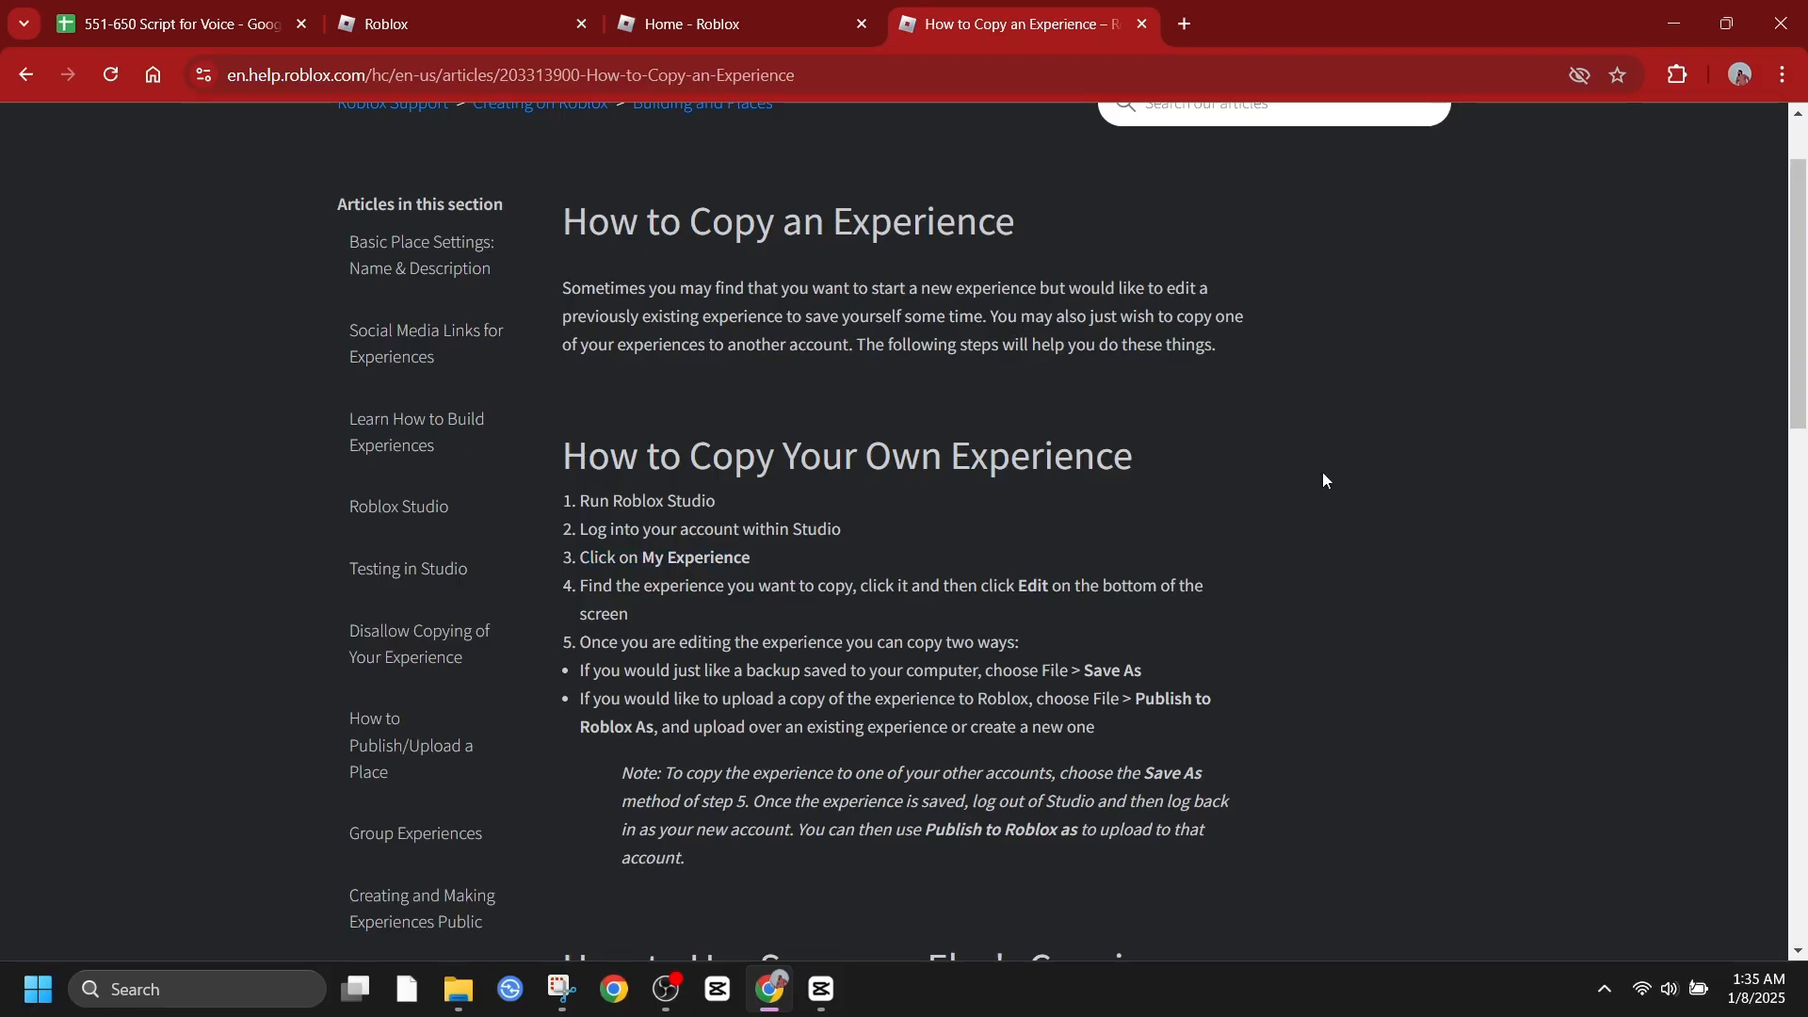
{"action": "mouse_move", "coordinate": [1303, 476]}
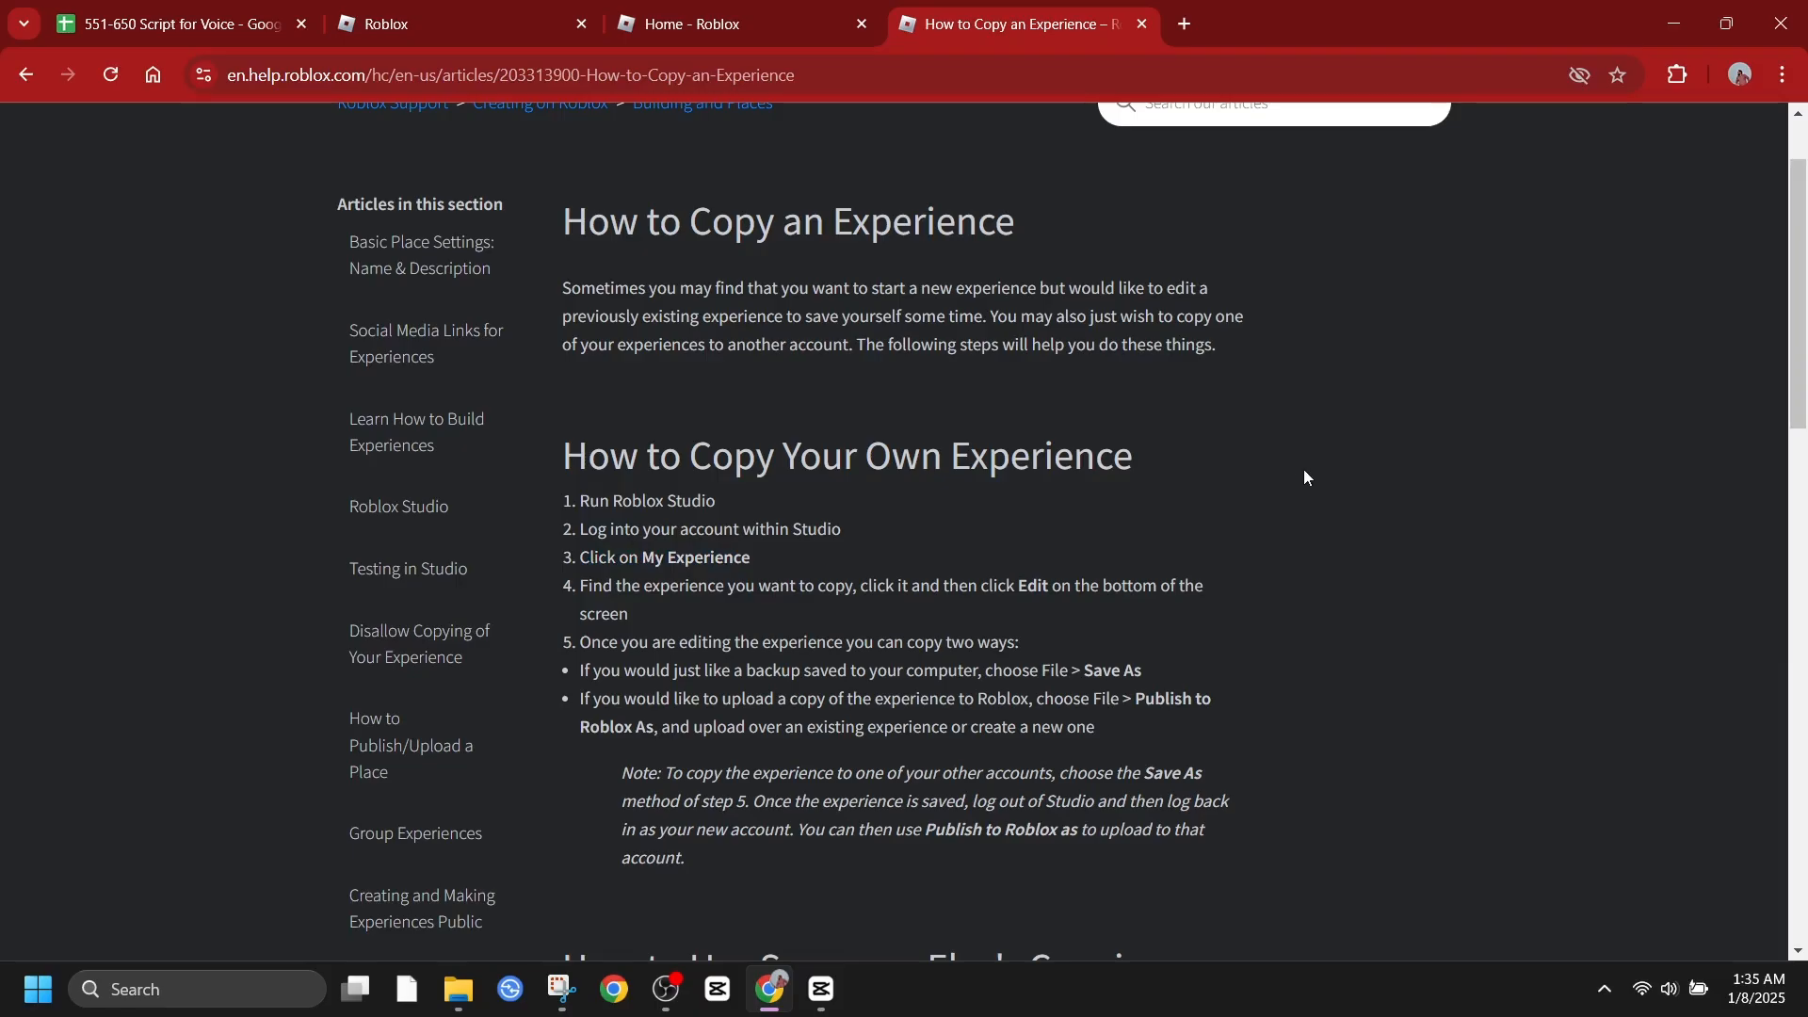
{"action": "mouse_move", "coordinate": [1292, 477]}
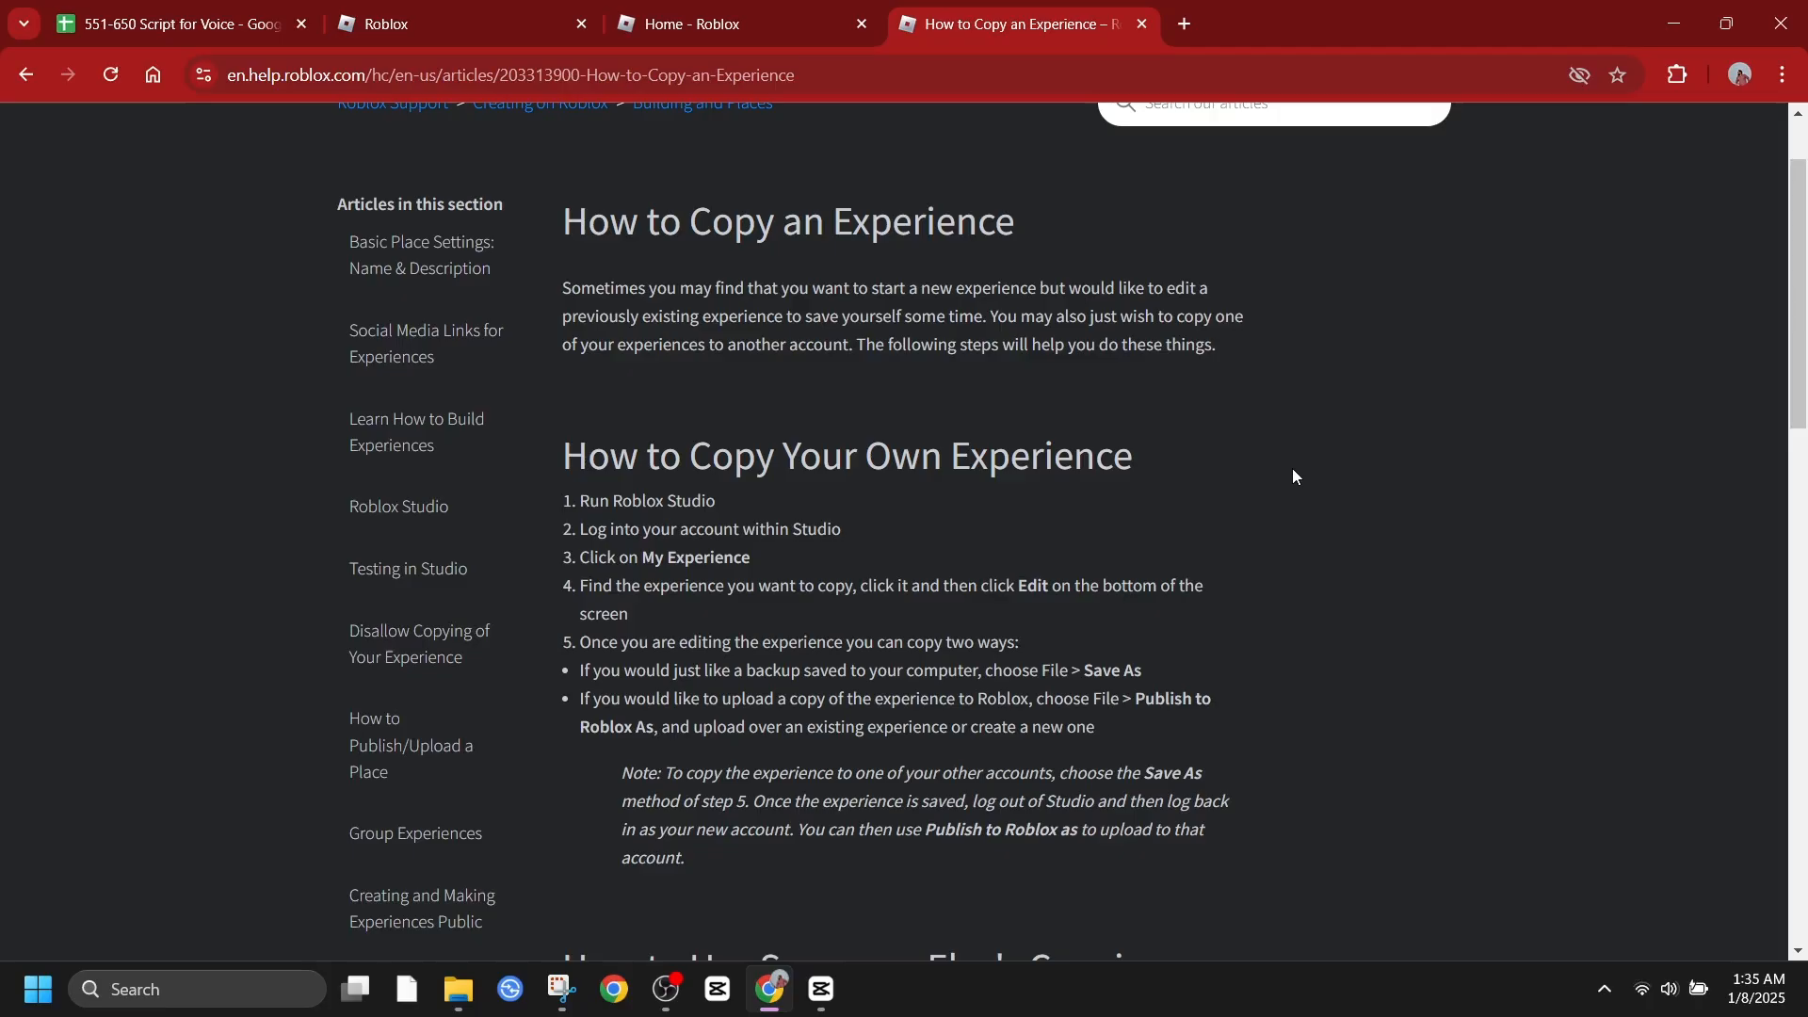
{"action": "mouse_move", "coordinate": [1248, 464]}
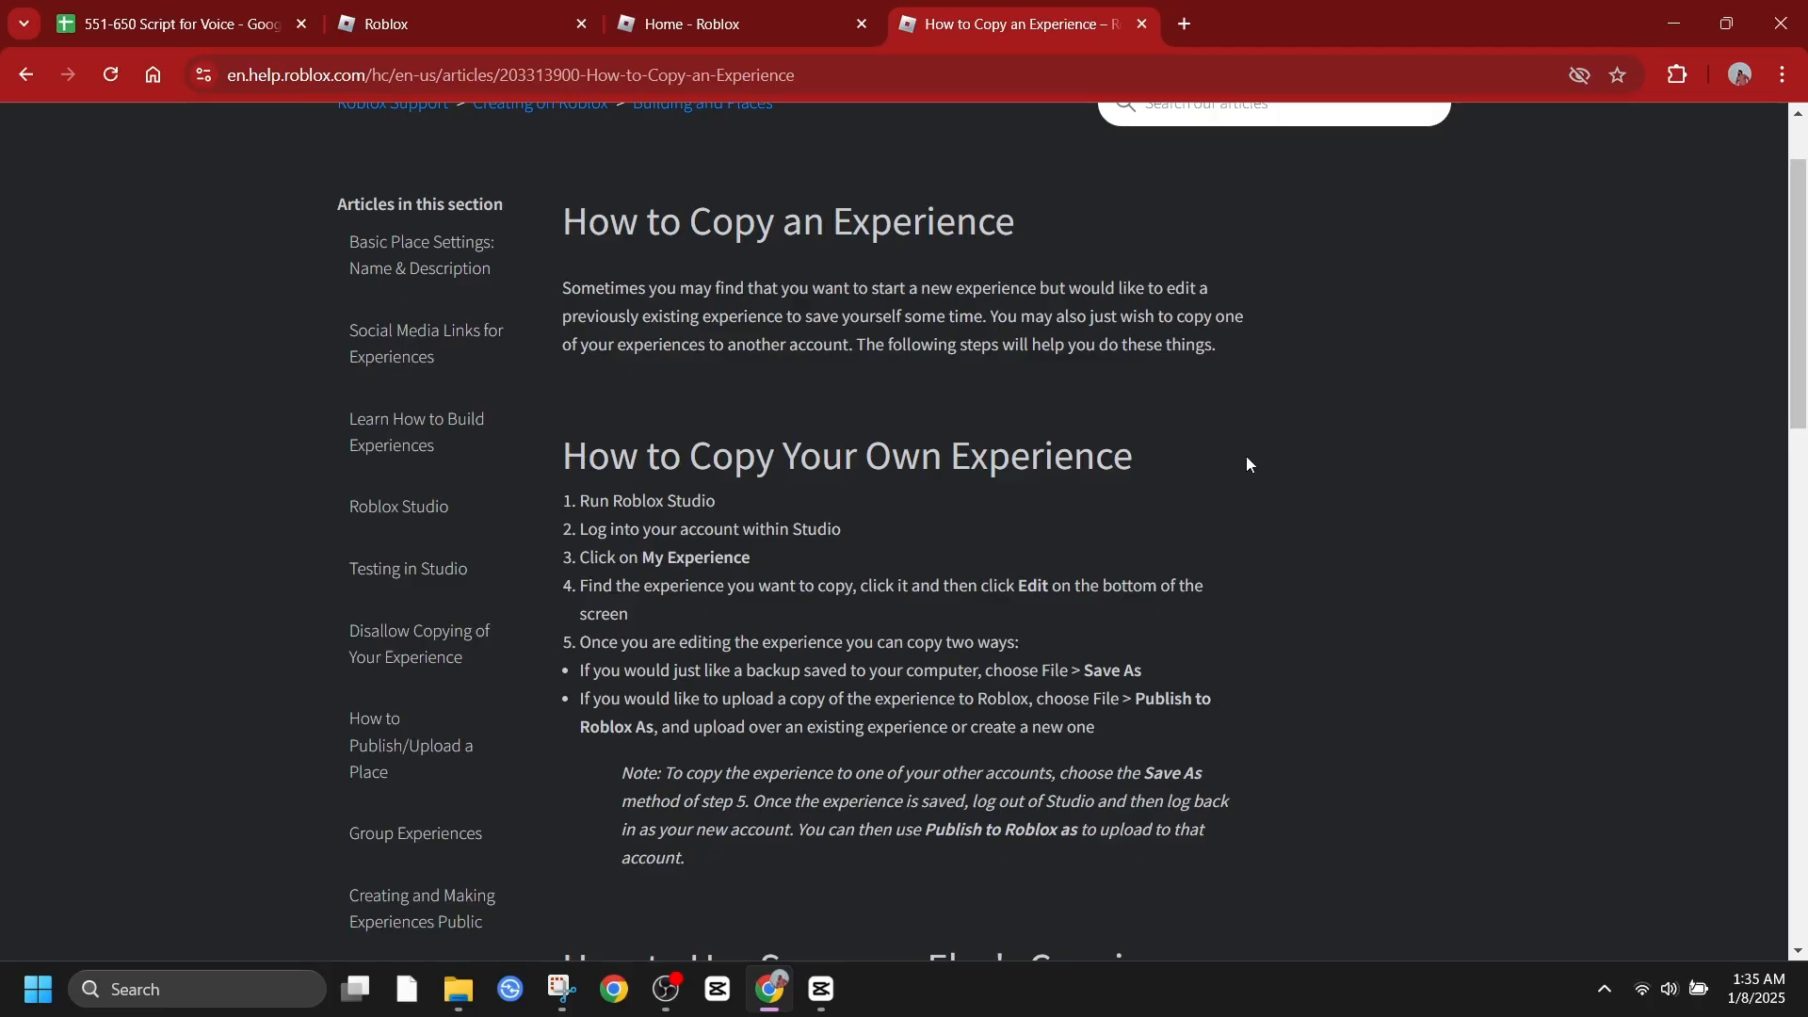
Scroll to the 'How to Use Someone Else's Copying Allowed Experience as a Template' steps and permission note
{"action": "scroll", "scroll_direction": "down", "scroll_amount": 3}
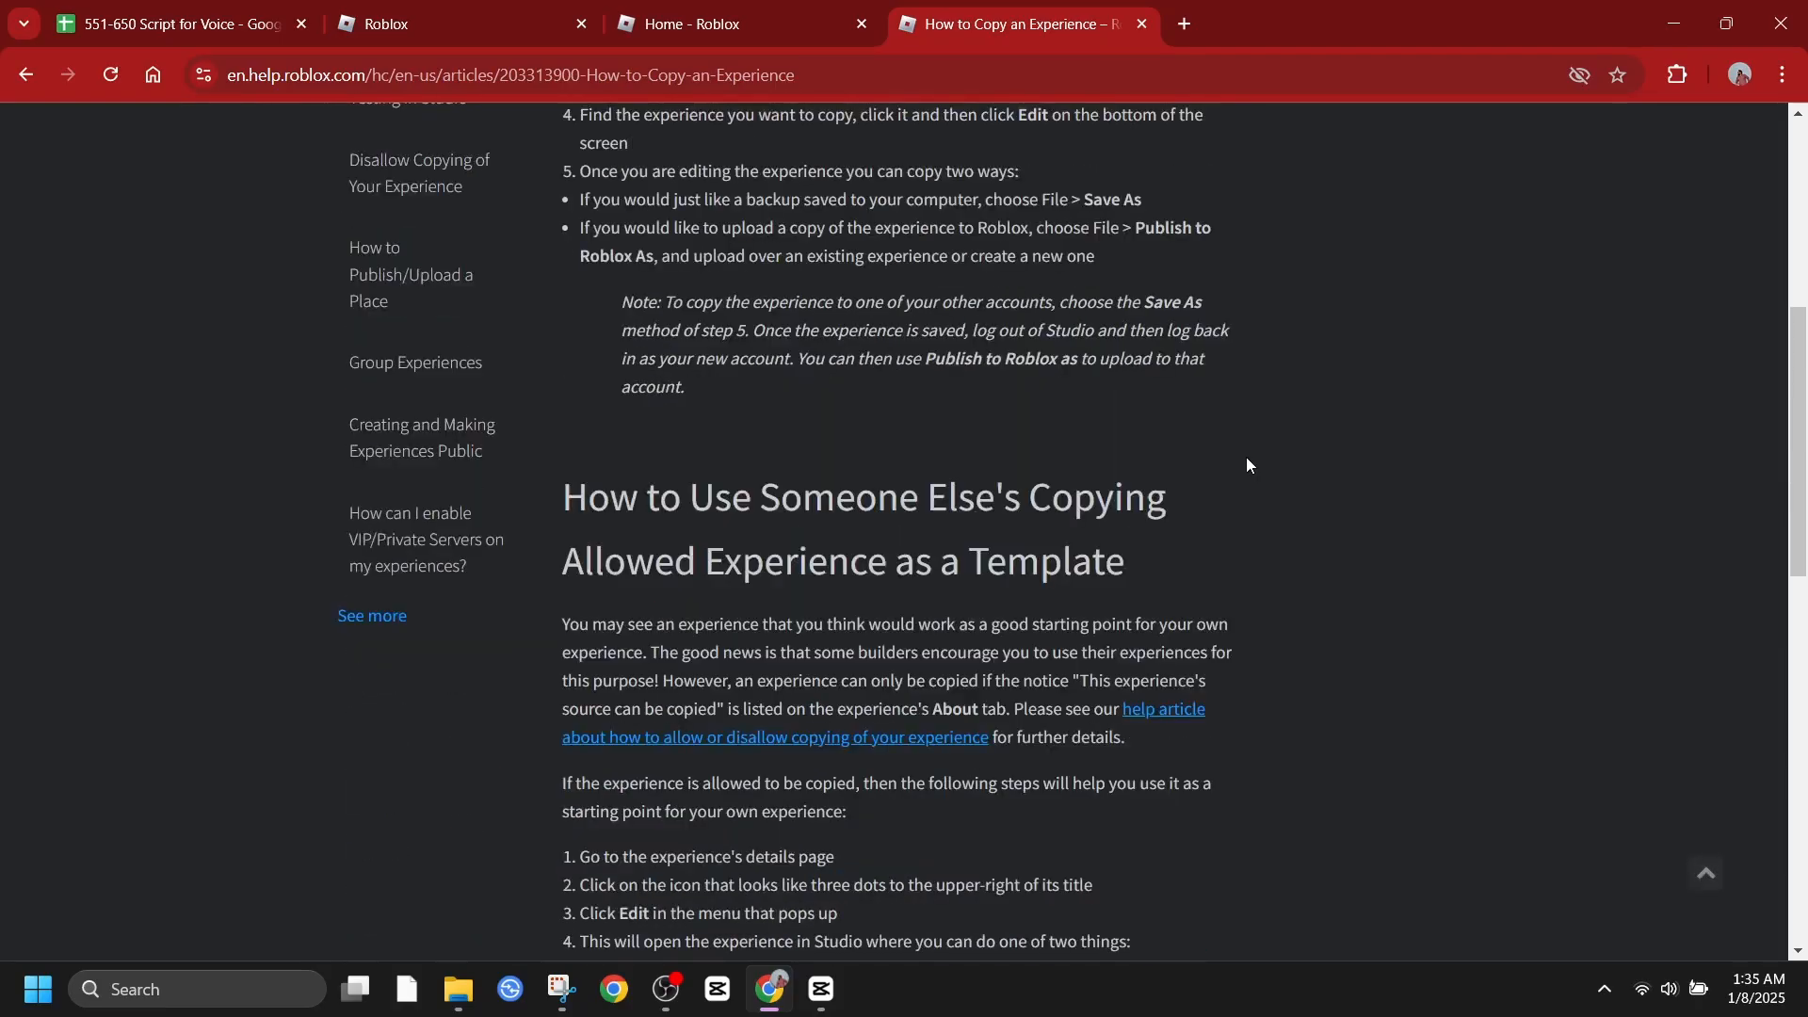
{"action": "scroll", "scroll_direction": "down", "scroll_amount": 3}
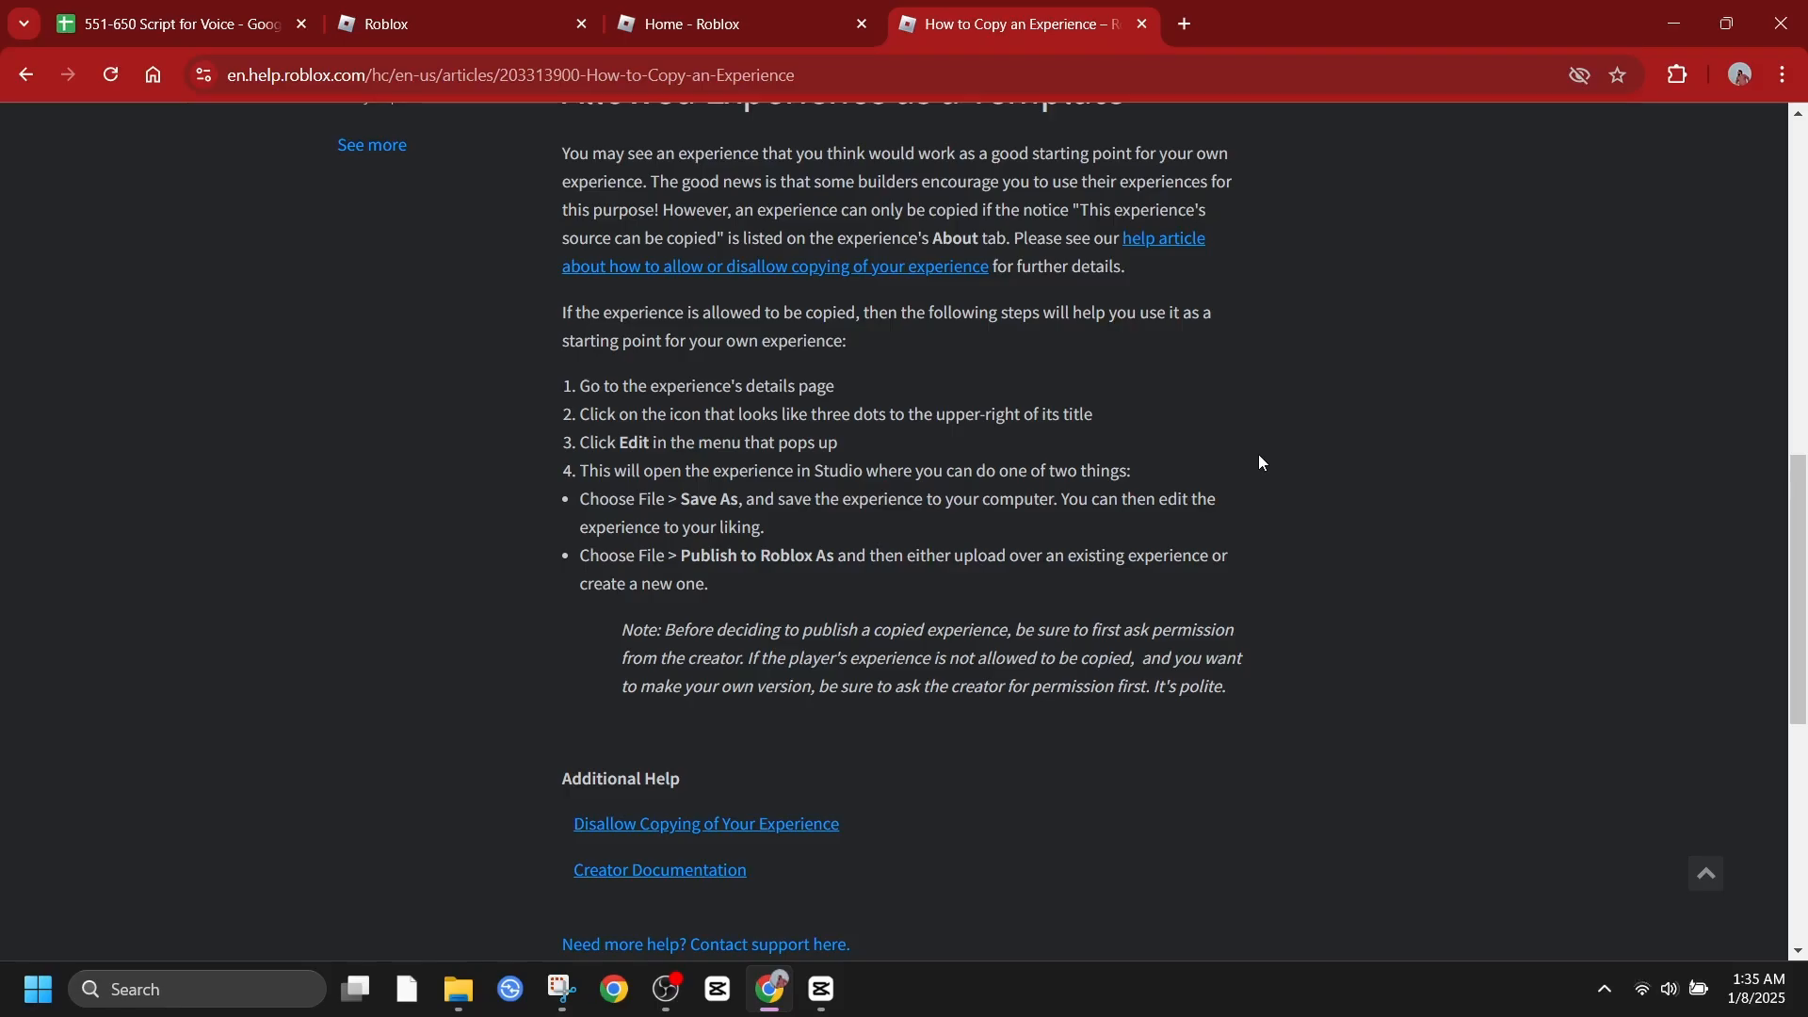
{"action": "scroll", "scroll_direction": "up", "scroll_amount": 3}
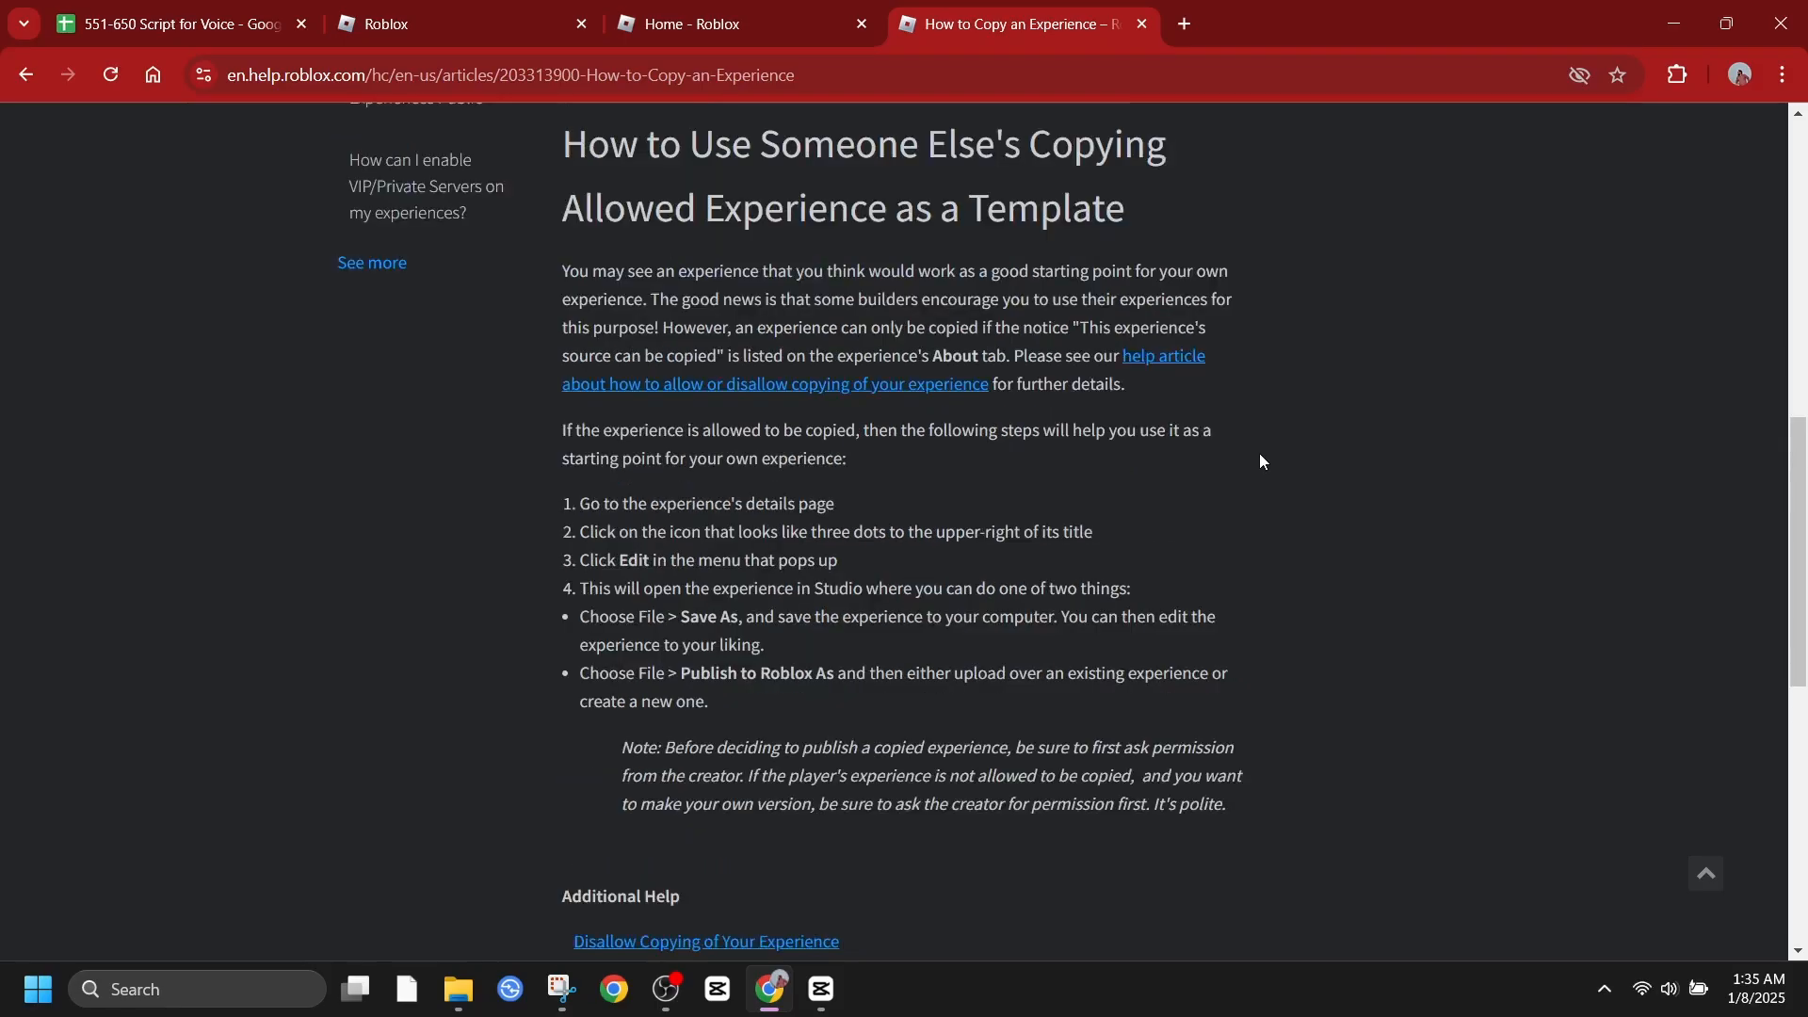